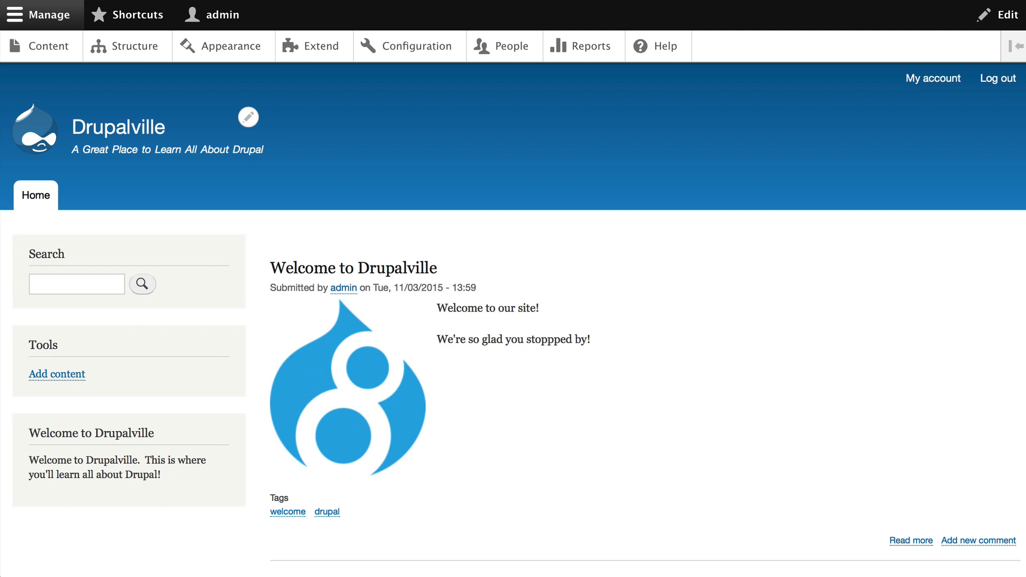
mouse_move(44, 55)
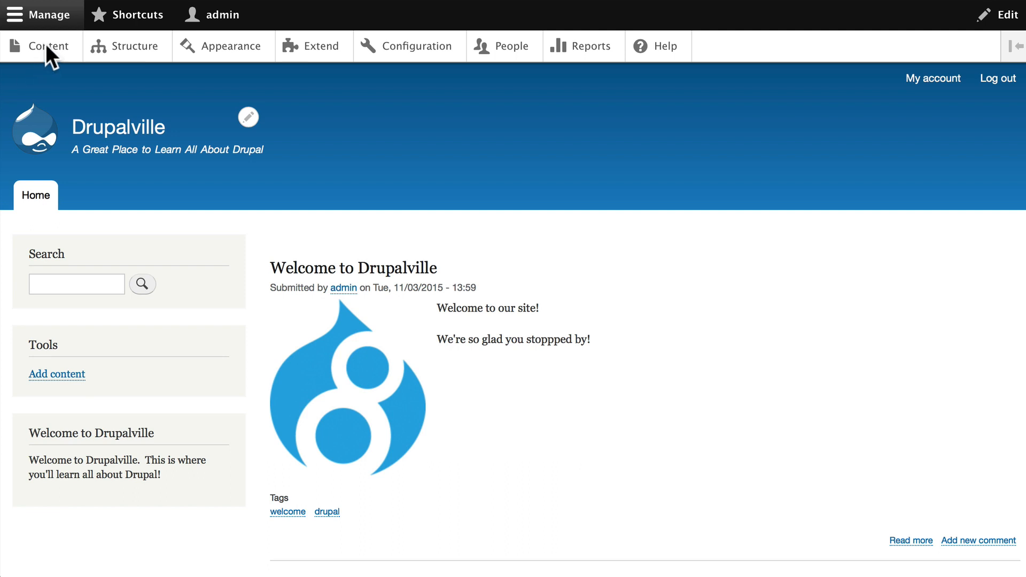
Go to Content administration and begin adding new content, reaching the content-type choice
click(49, 46)
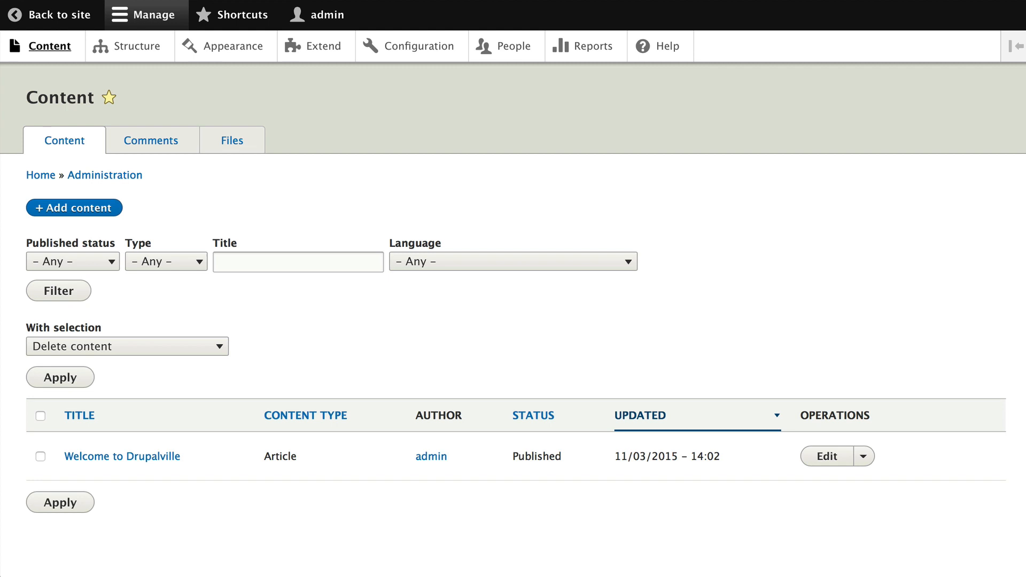
mouse_move(74, 207)
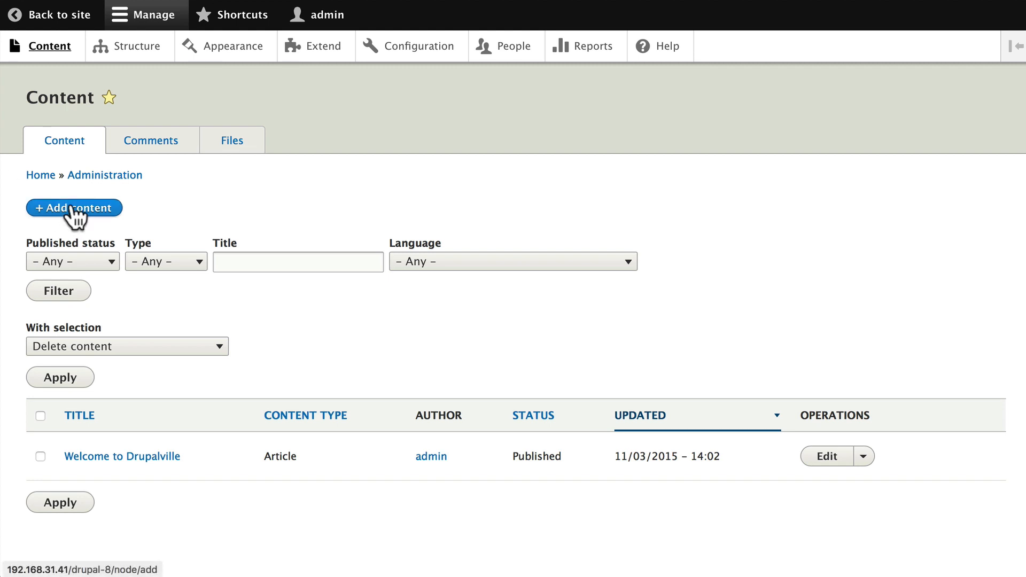
click(73, 208)
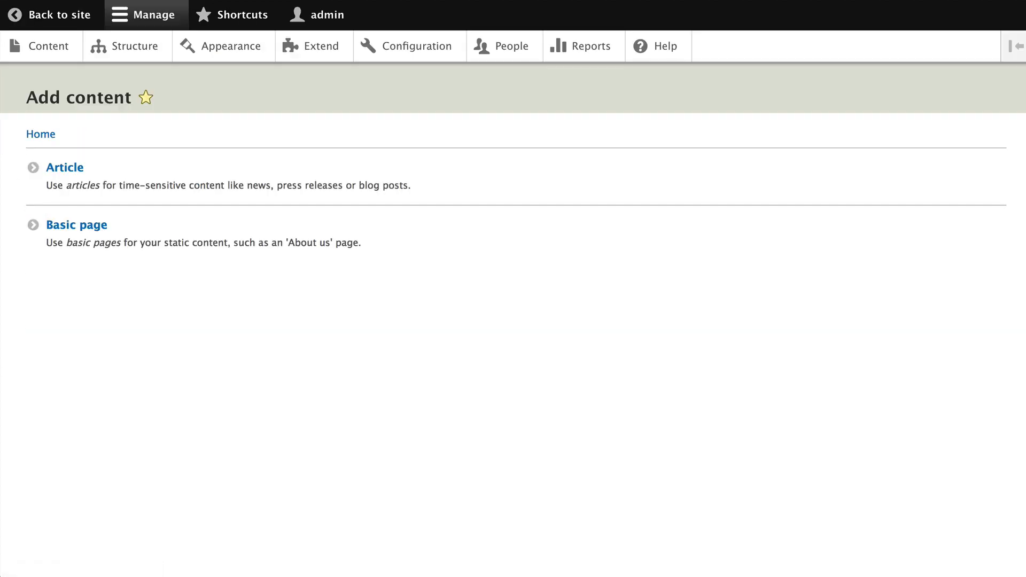
mouse_move(67, 177)
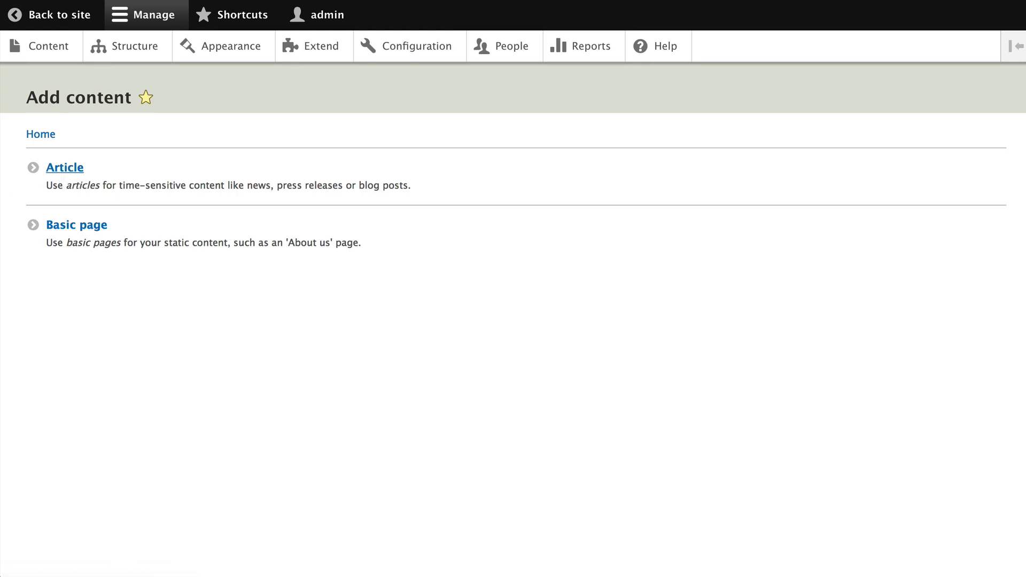
Start a new Article titled Drupalville's Second Article, revealing then hiding the summary field
click(64, 167)
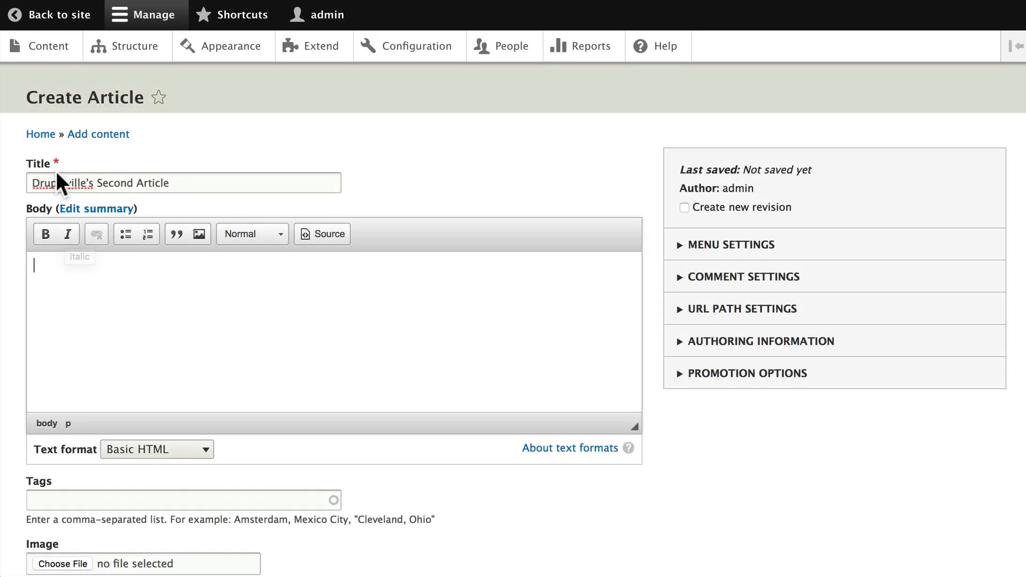
mouse_move(50, 171)
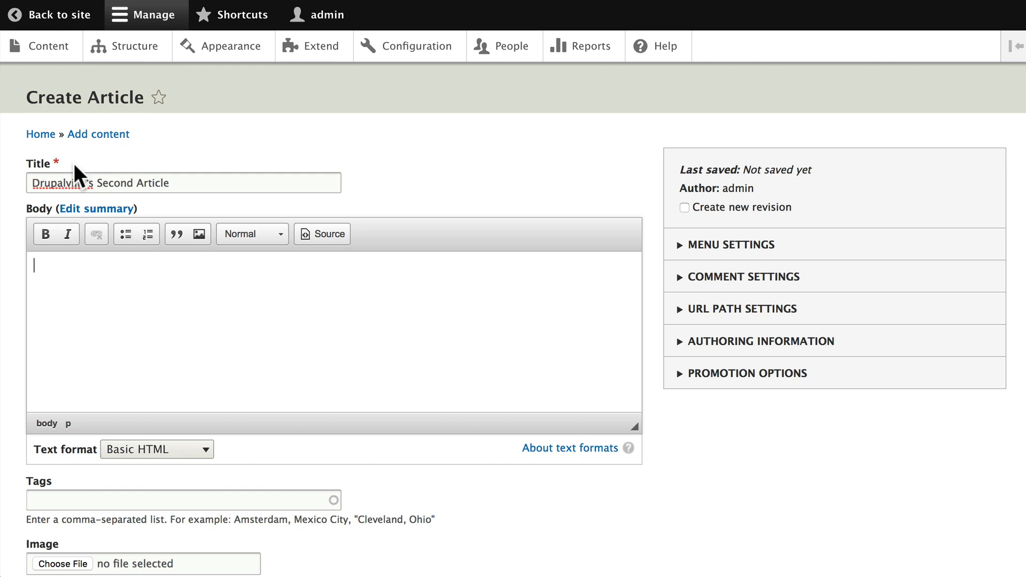
mouse_move(256, 357)
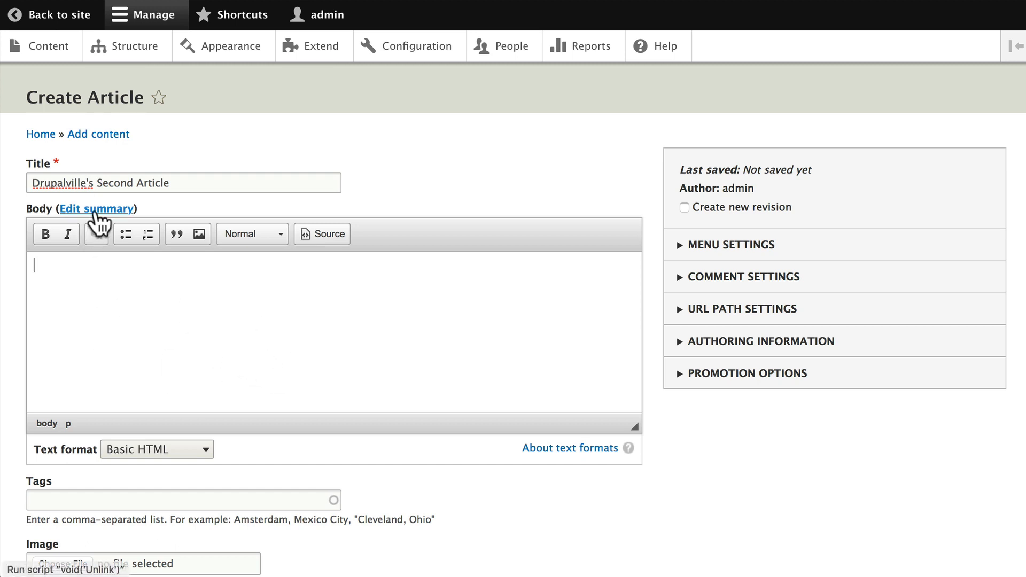
click(96, 209)
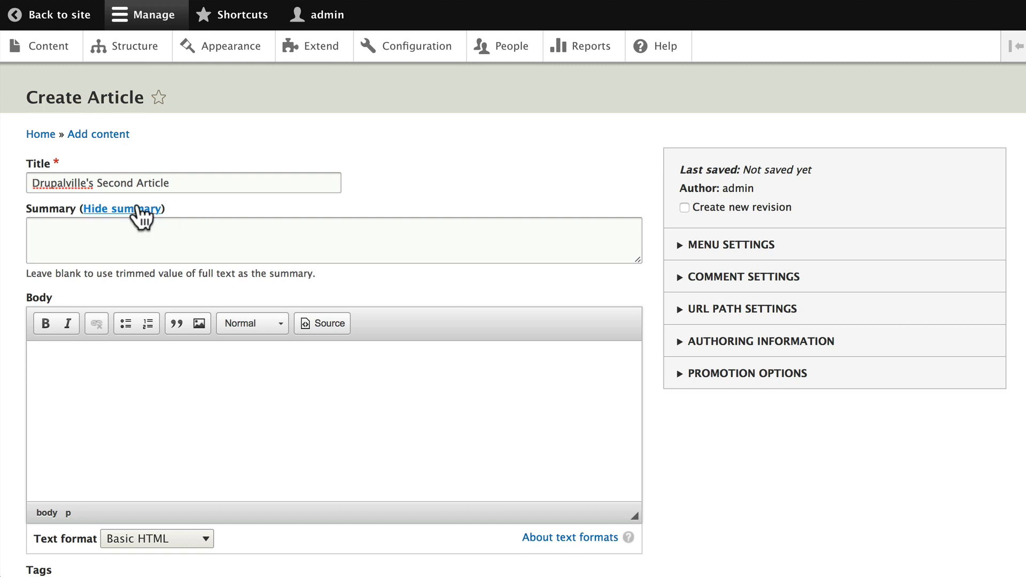
click(121, 210)
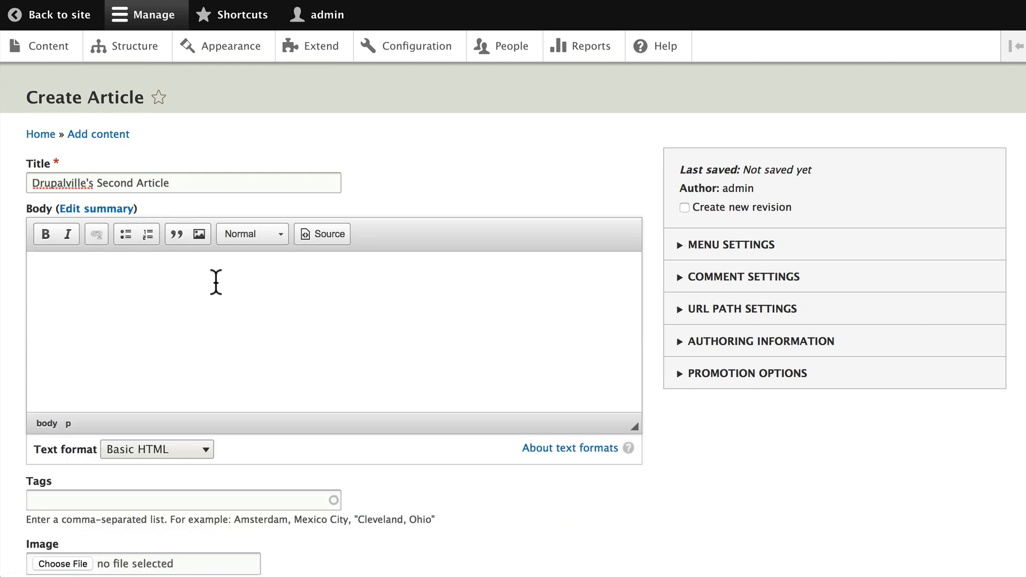
mouse_move(82, 369)
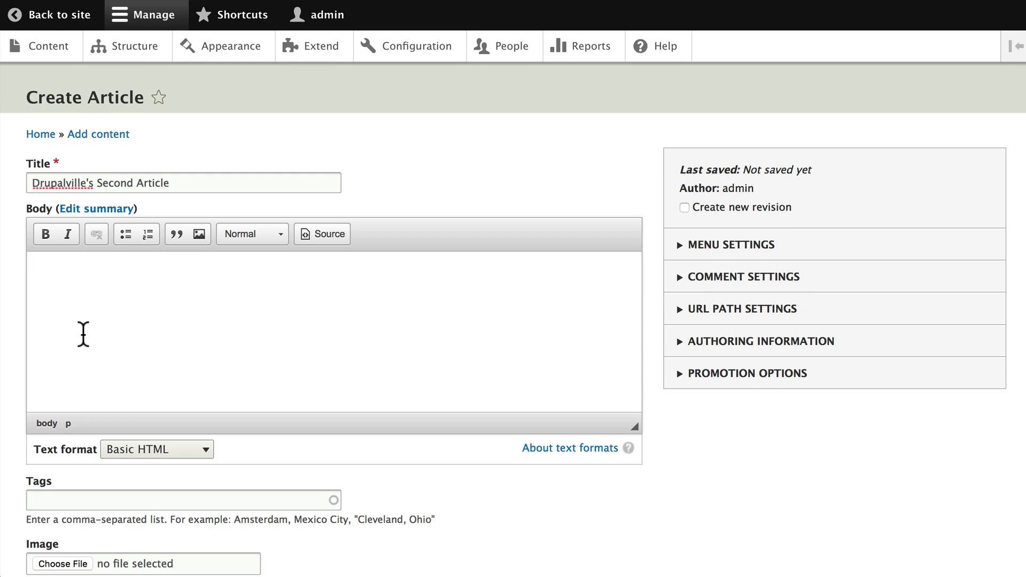
text(This is my)
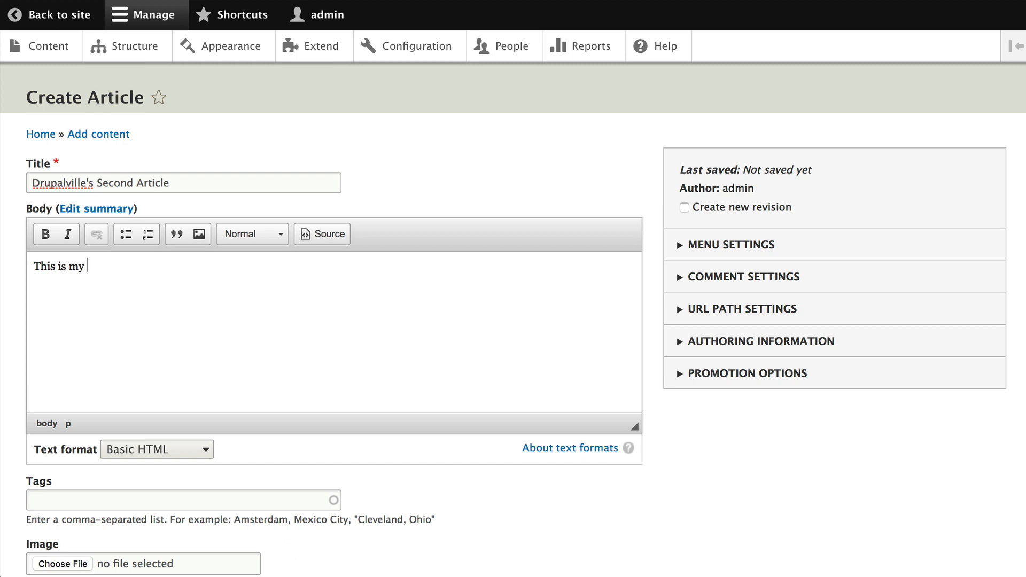
text(second Dr)
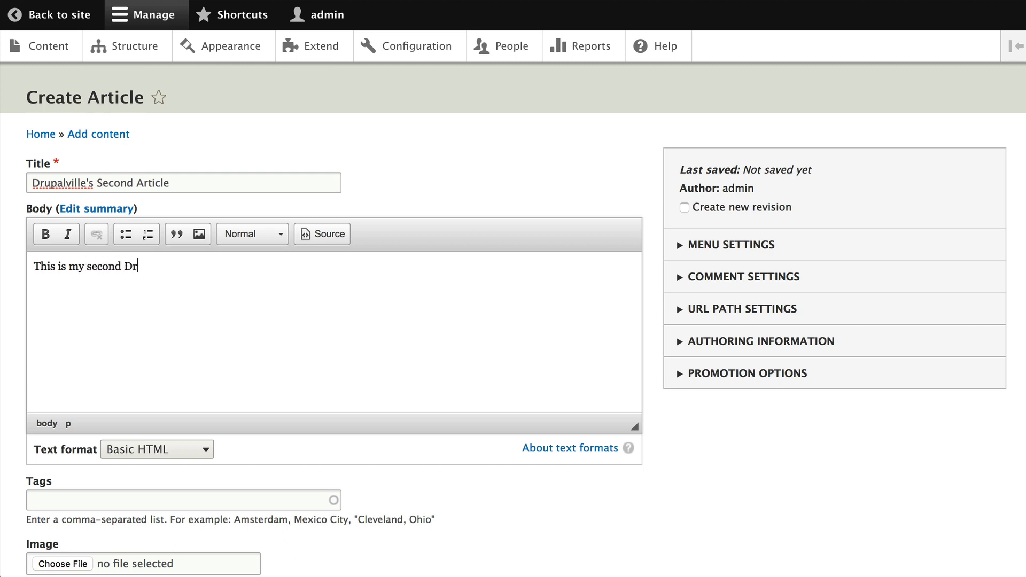
text(upal article)
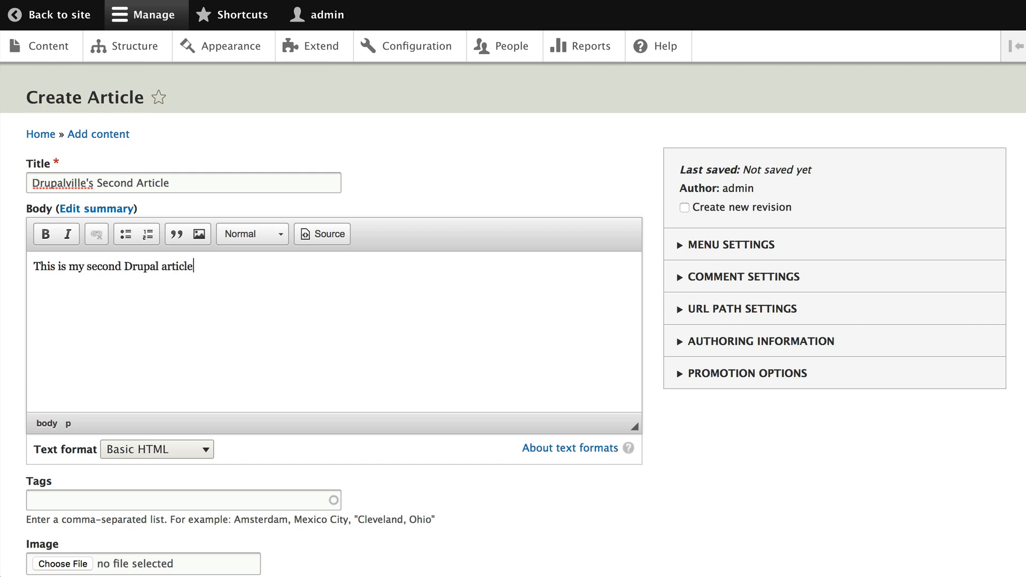
text(Isn')
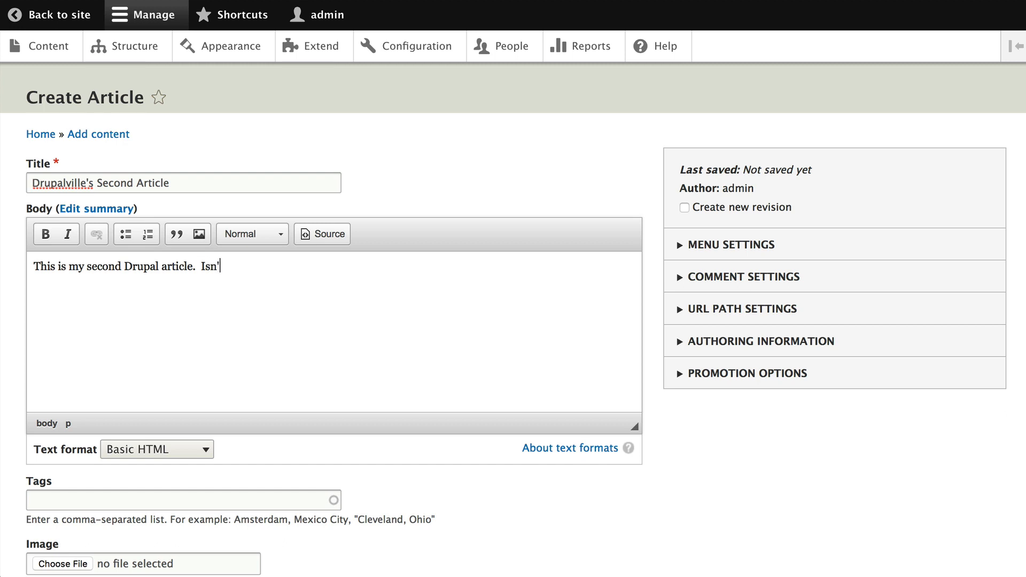
text(t it great)
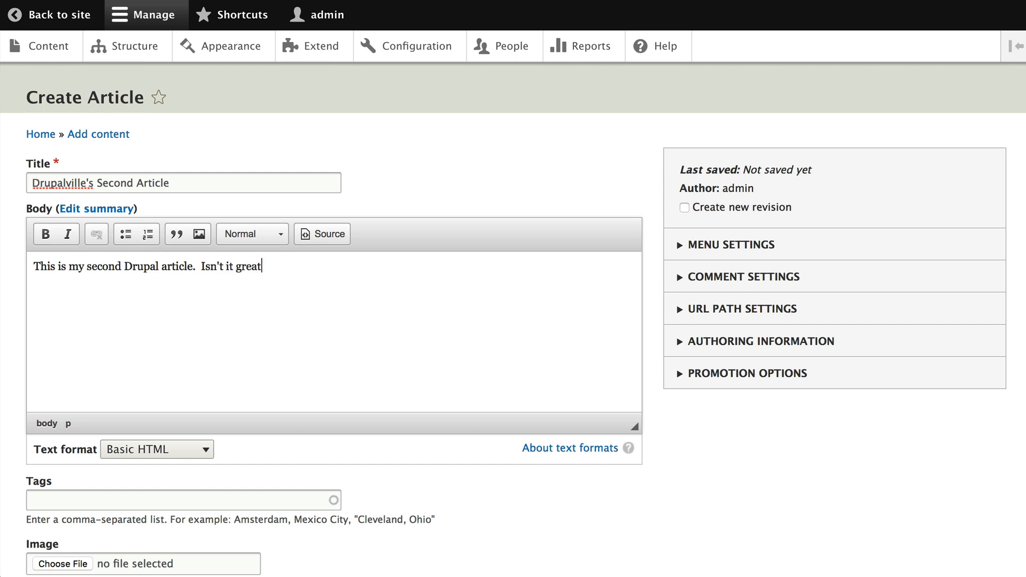
text(?)
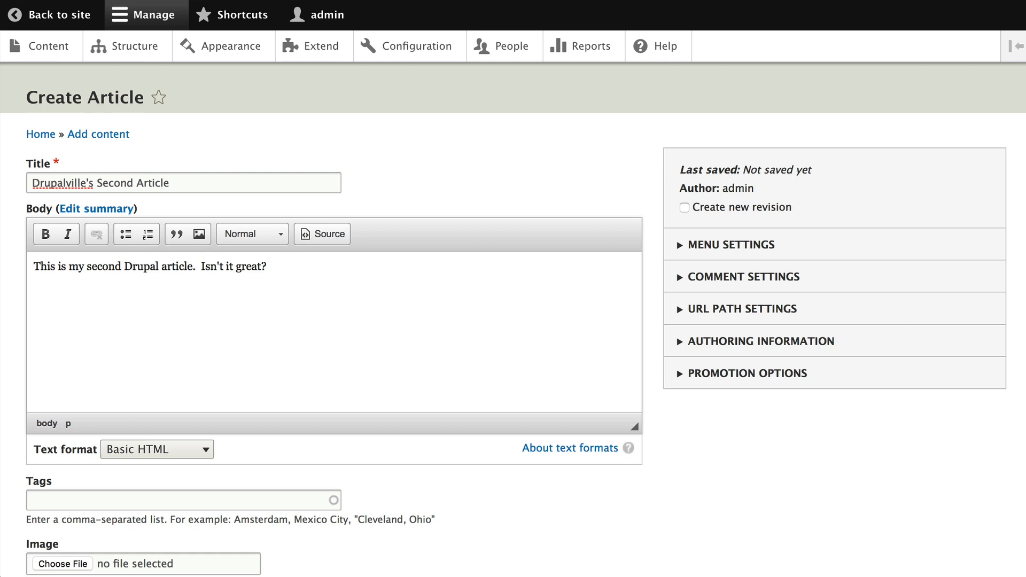
text(You can)
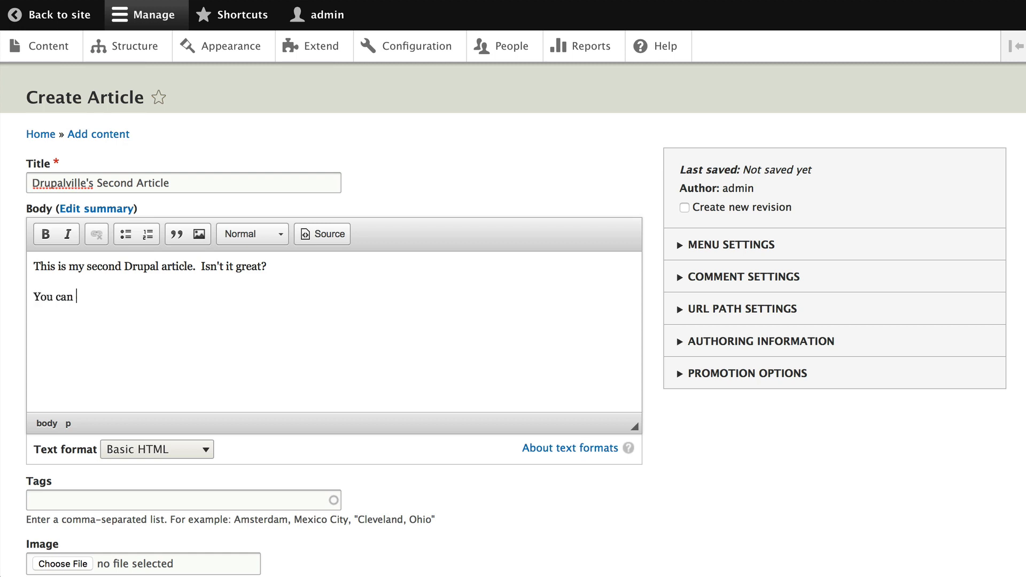
text(see more about)
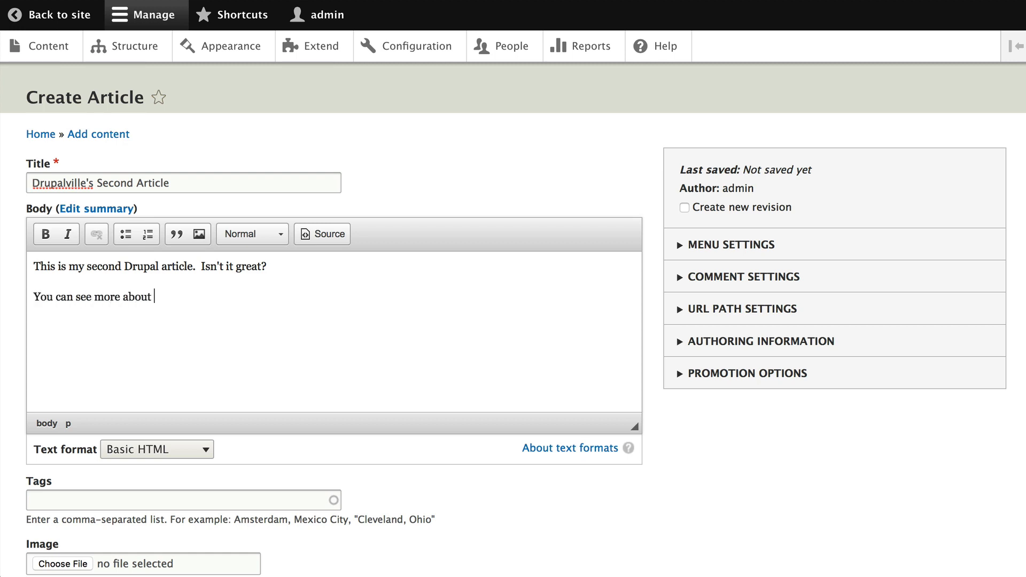
text(Drupal at http)
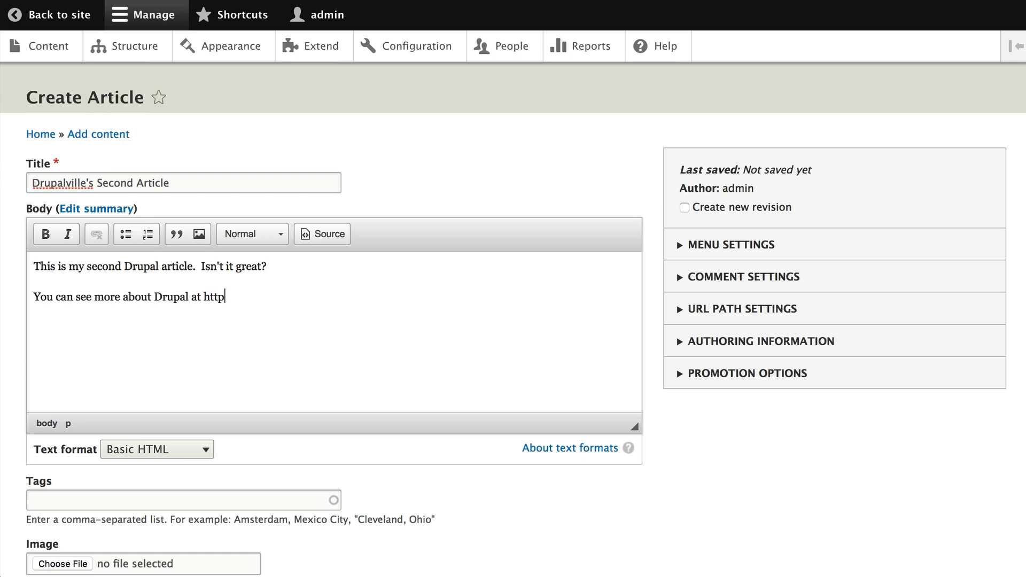
text(://)
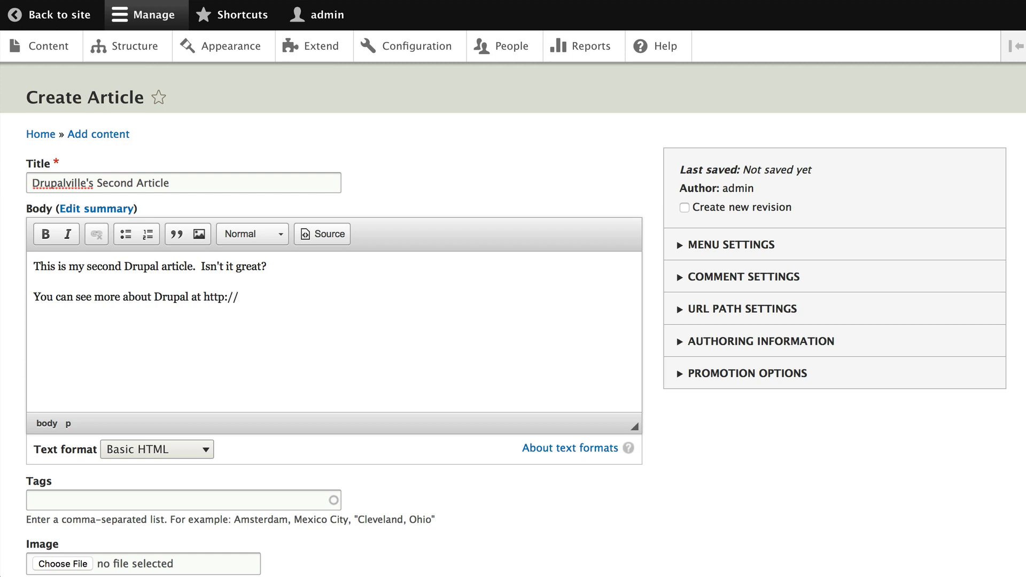
text(drupal.org)
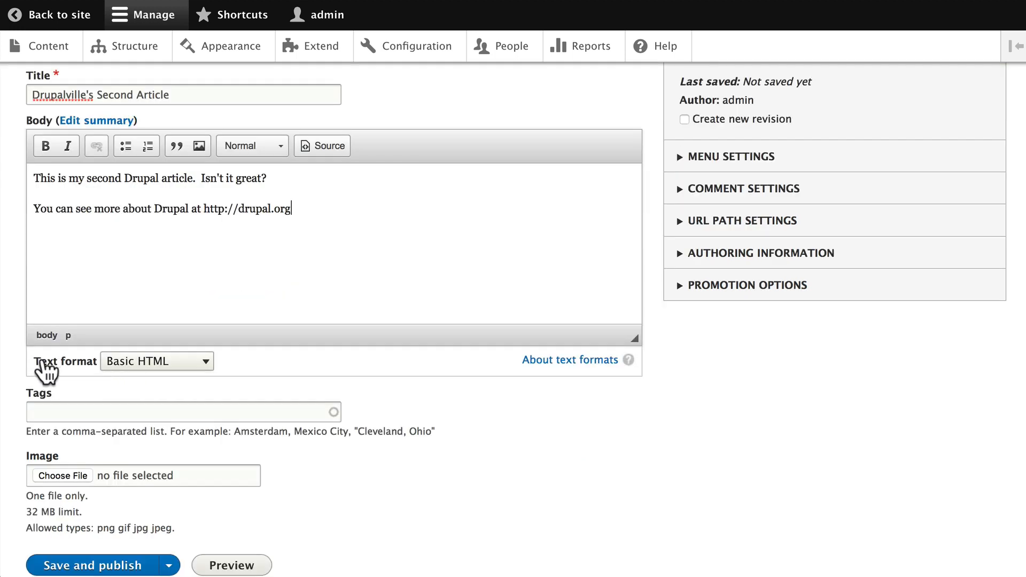
mouse_move(141, 370)
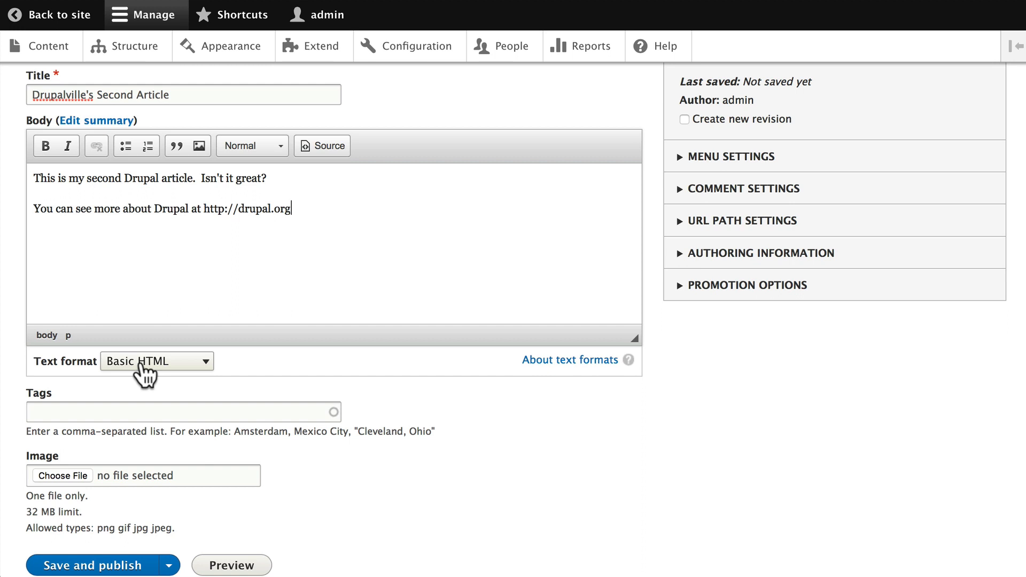
Show the body's text format options: Basic HTML, Restricted HTML and Full HTML
click(155, 362)
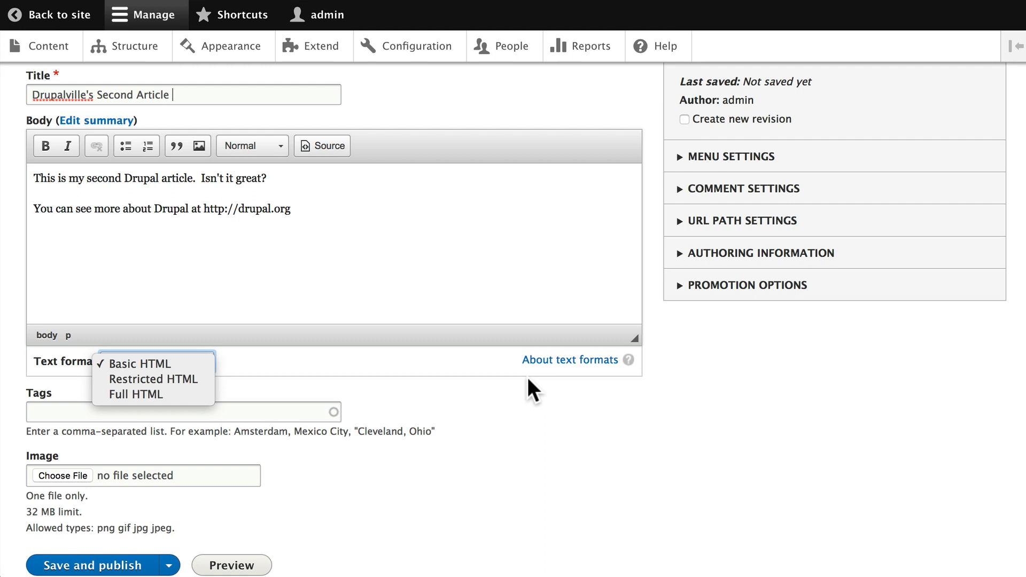
mouse_move(574, 367)
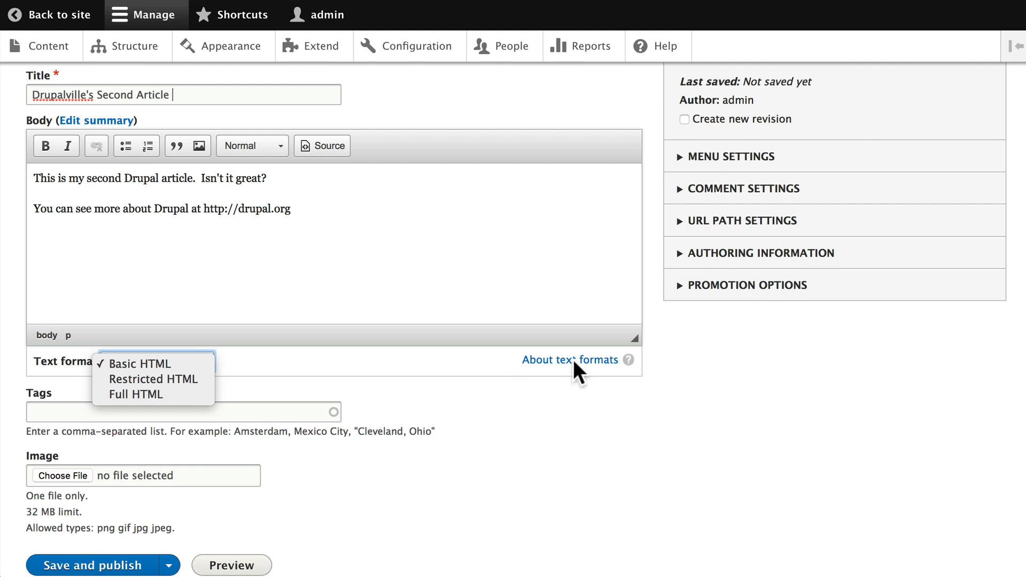
mouse_move(326, 398)
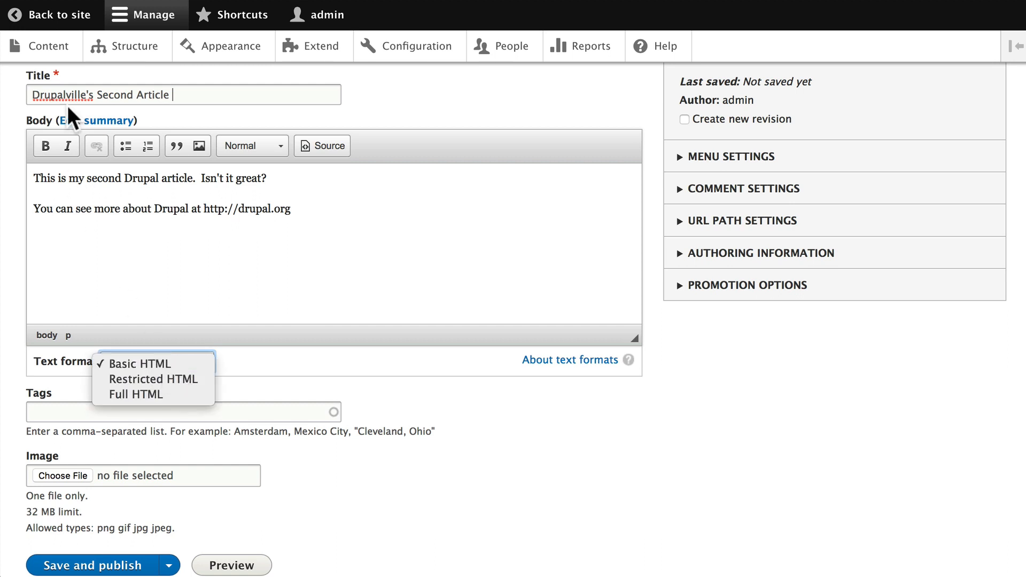
click(321, 146)
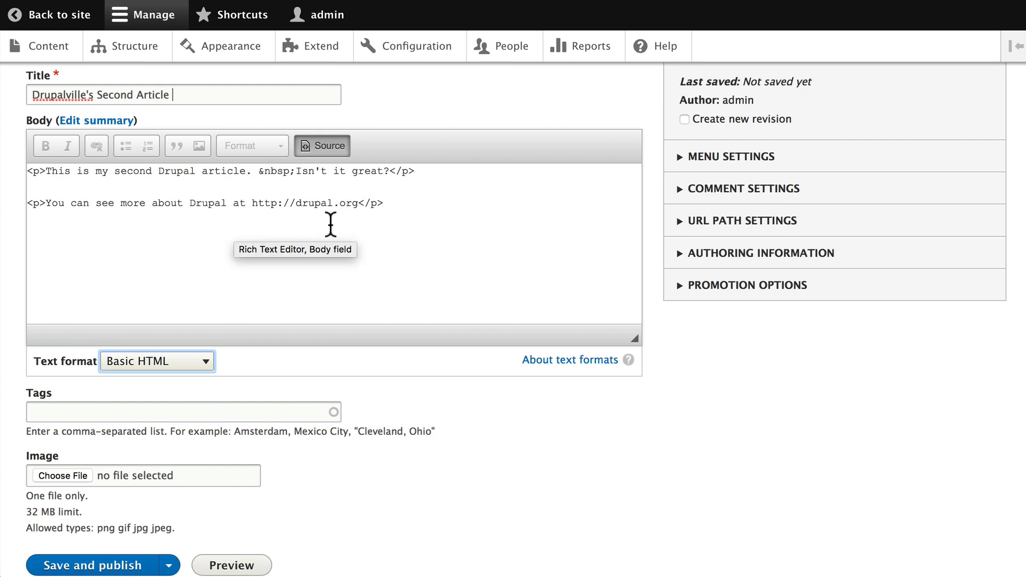
mouse_move(365, 222)
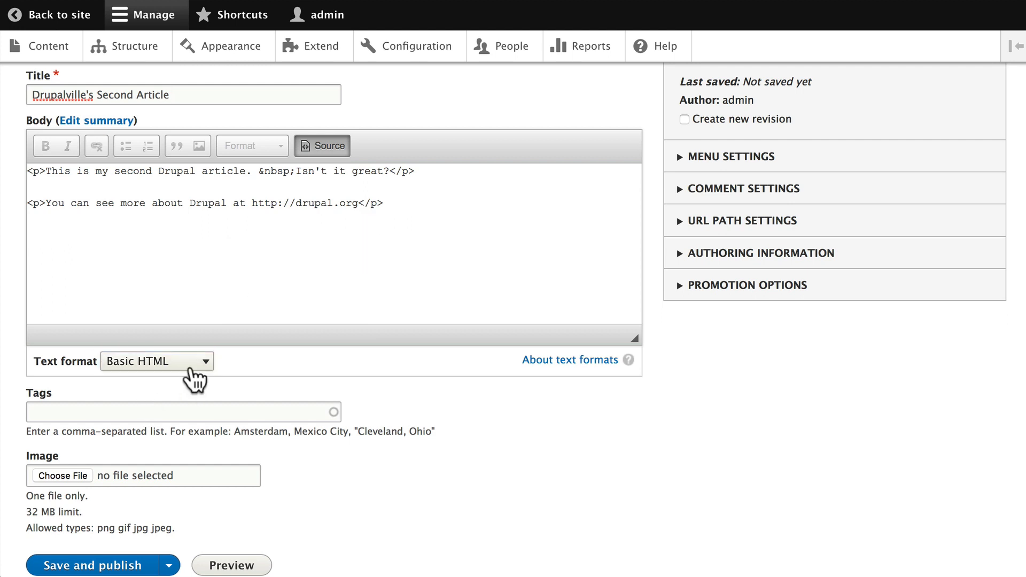
click(156, 361)
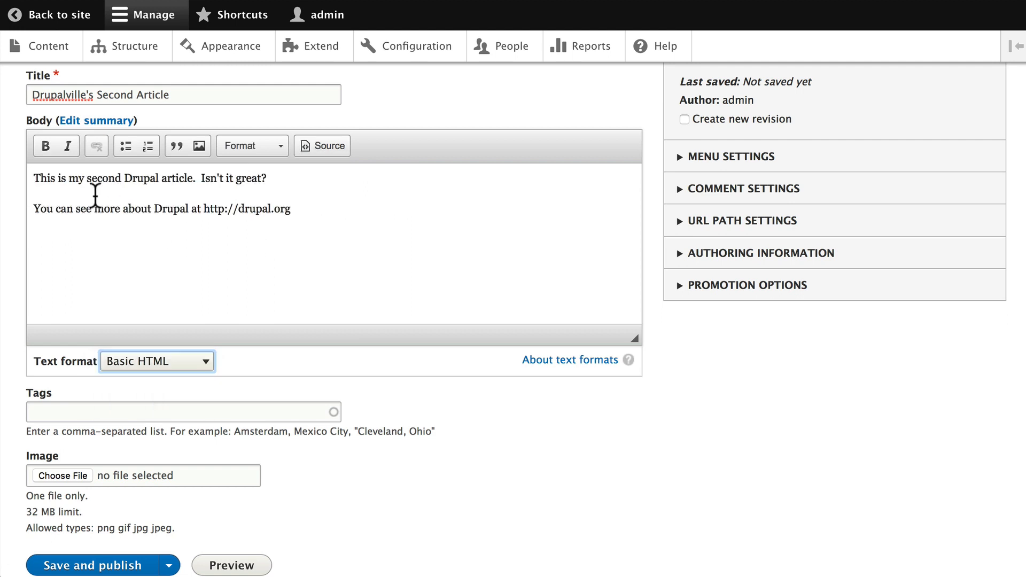
mouse_move(325, 204)
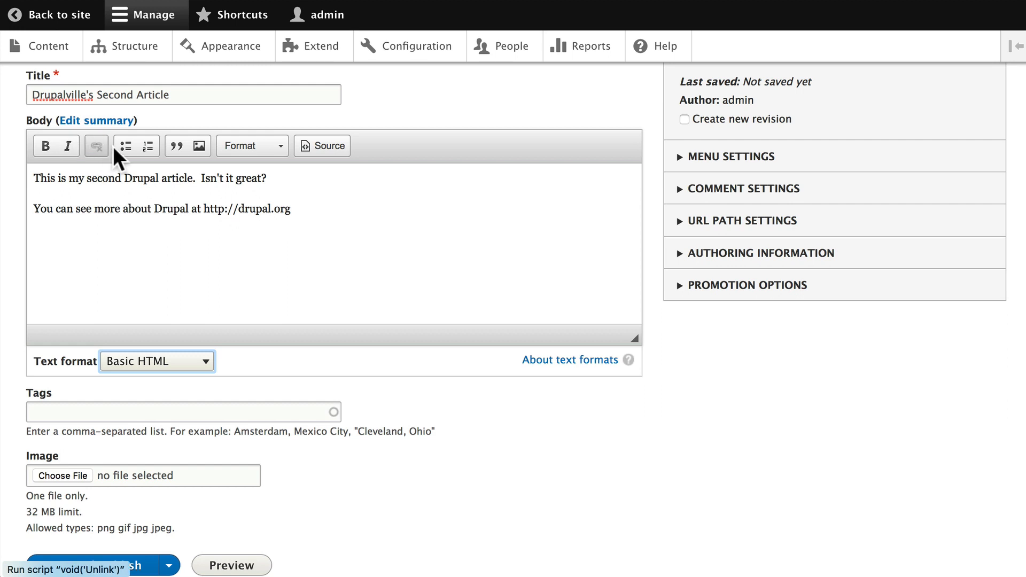
mouse_move(176, 145)
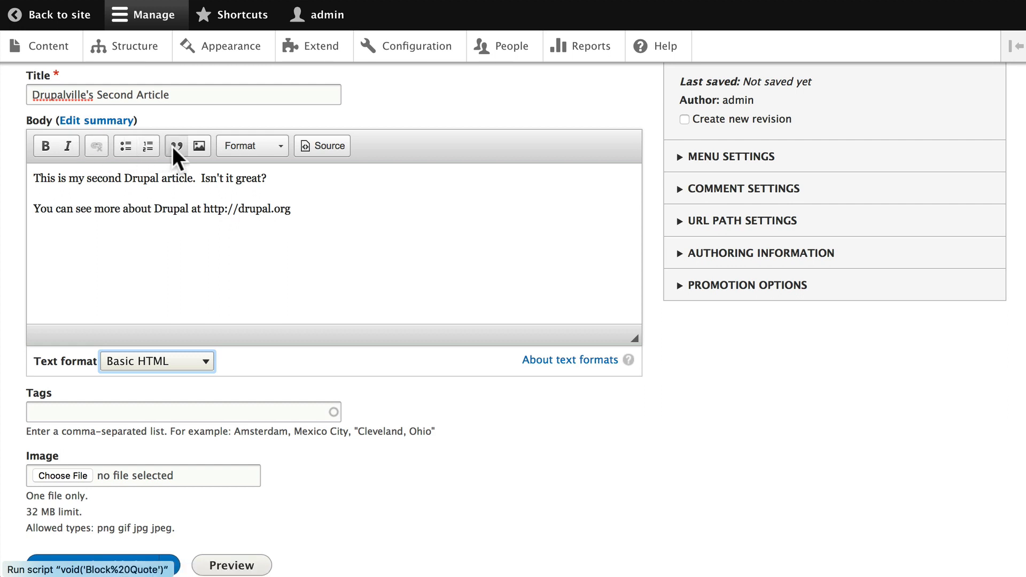
click(252, 145)
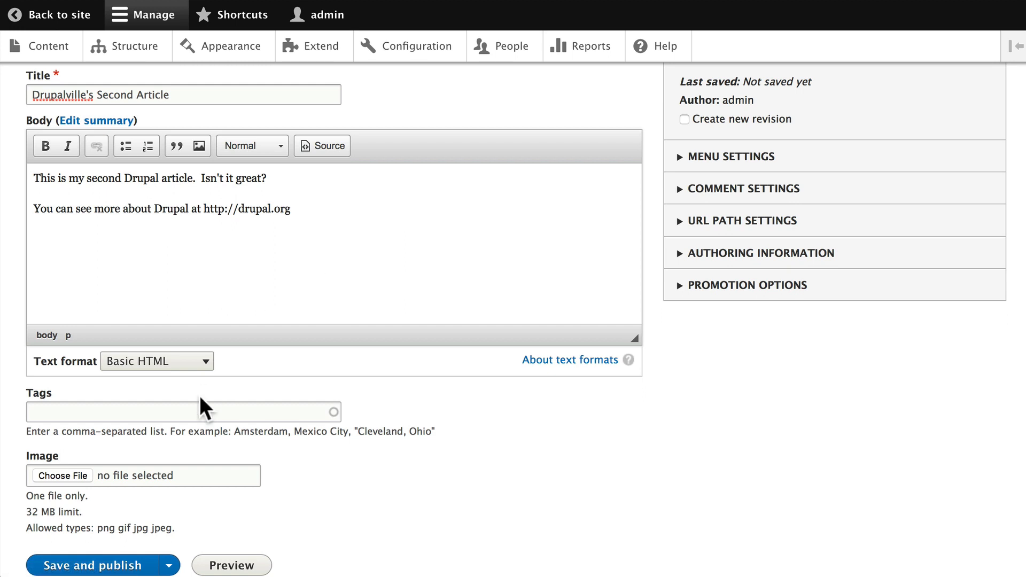
click(157, 362)
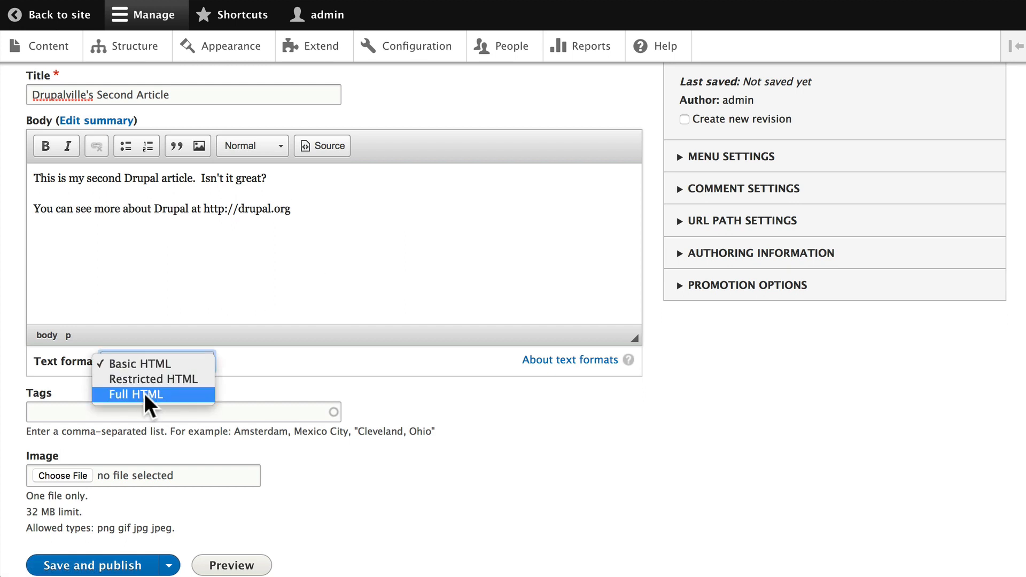
click(133, 394)
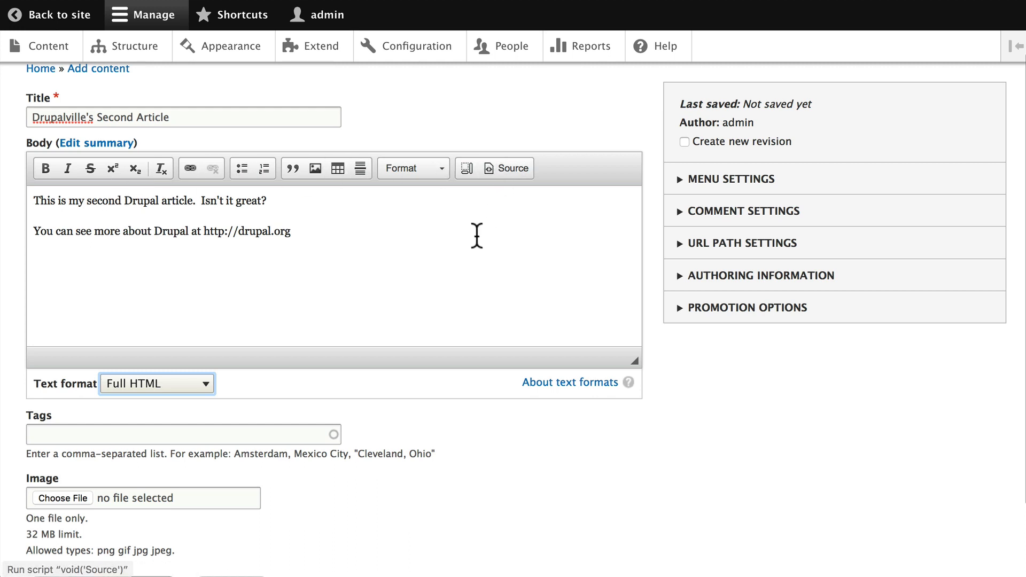
mouse_move(409, 257)
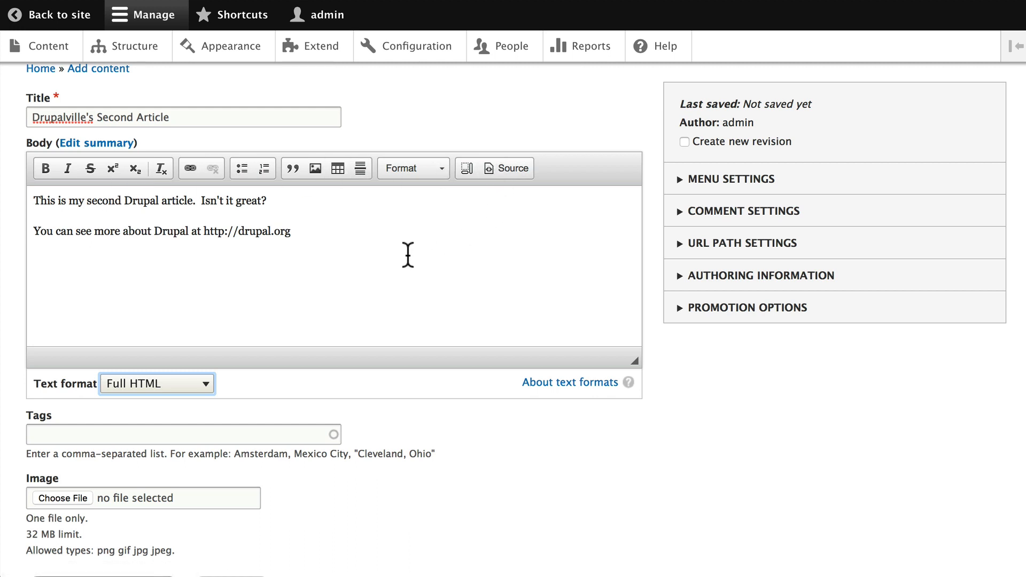
click(156, 382)
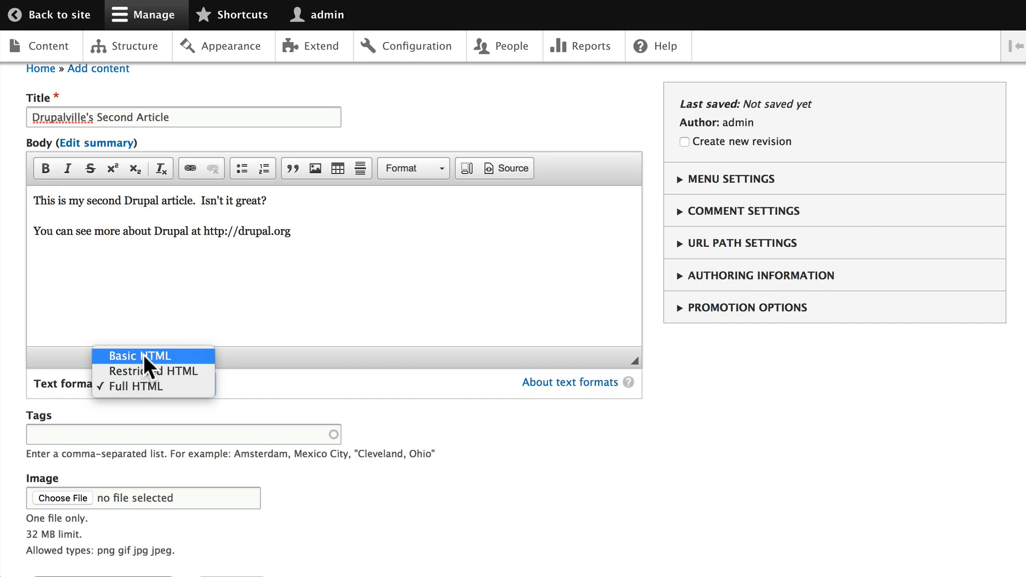
click(140, 355)
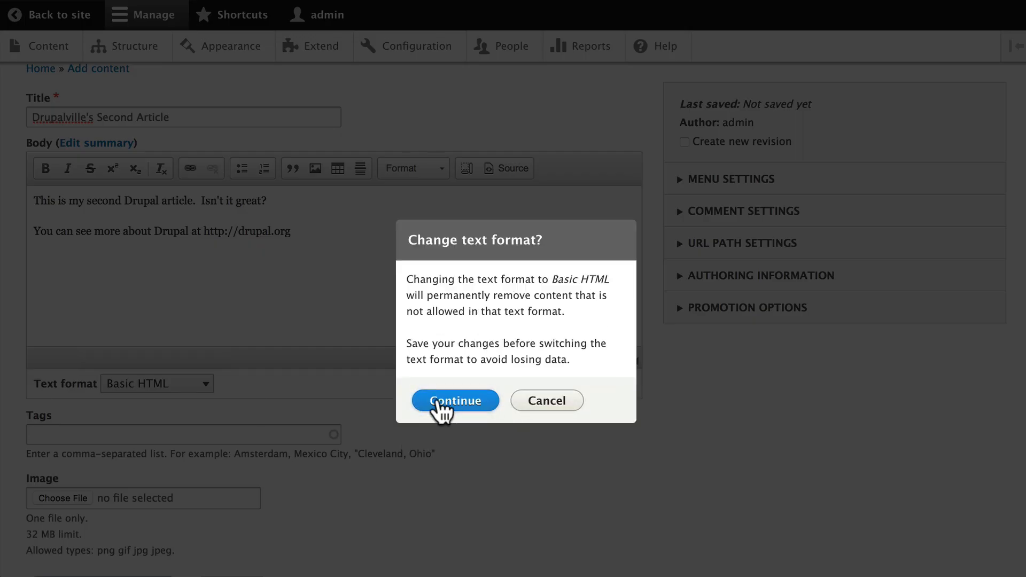
click(455, 399)
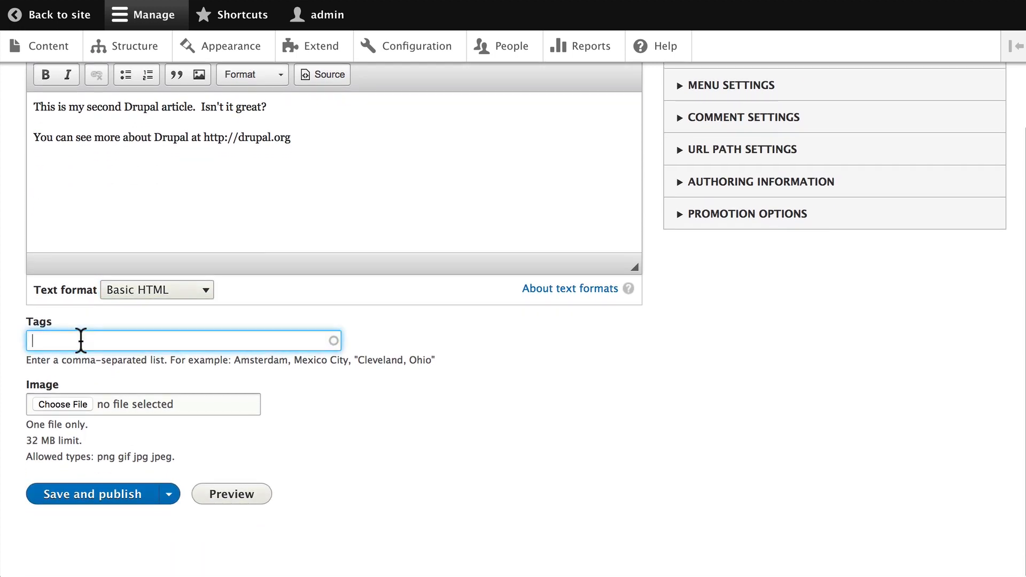
Enter the tags 'introduction, drupal' for the article
text(introd)
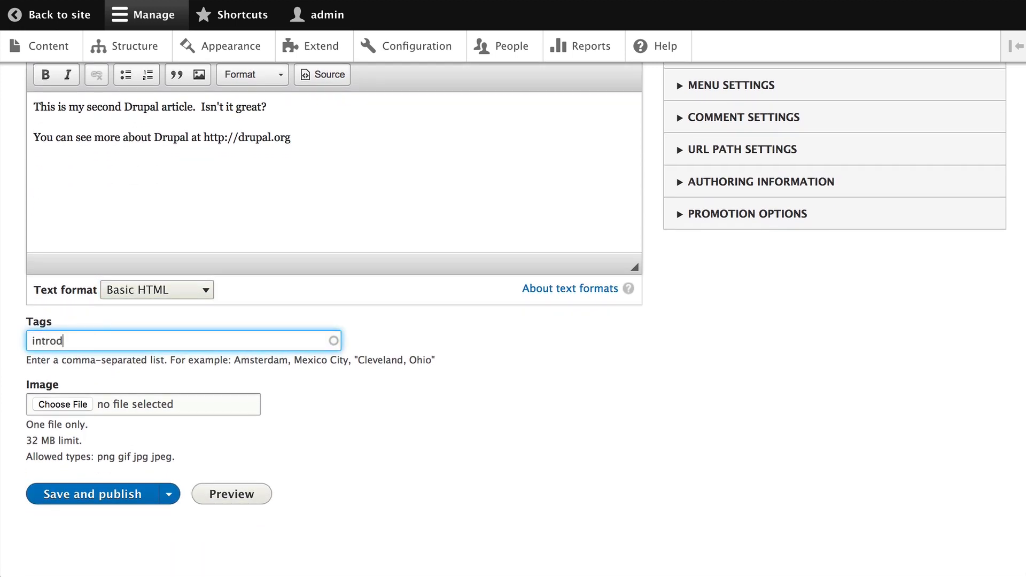
text(uction)
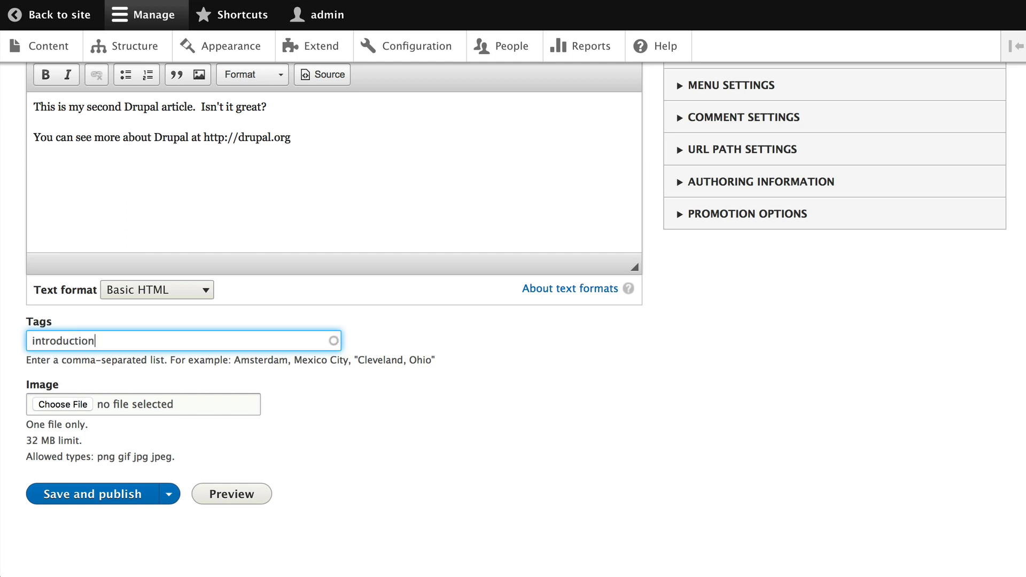
text(, drupal)
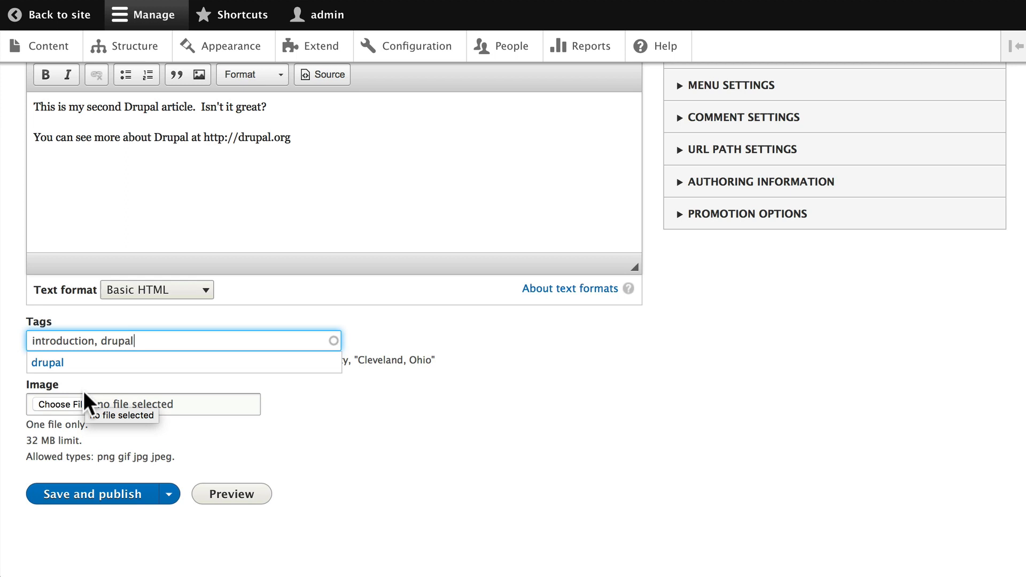
mouse_move(842, 226)
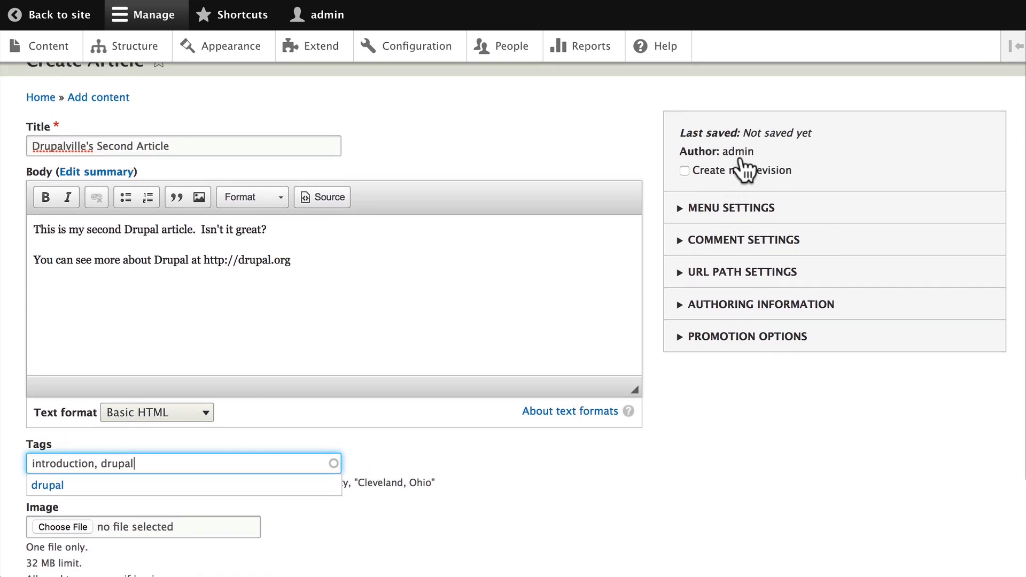
mouse_move(767, 163)
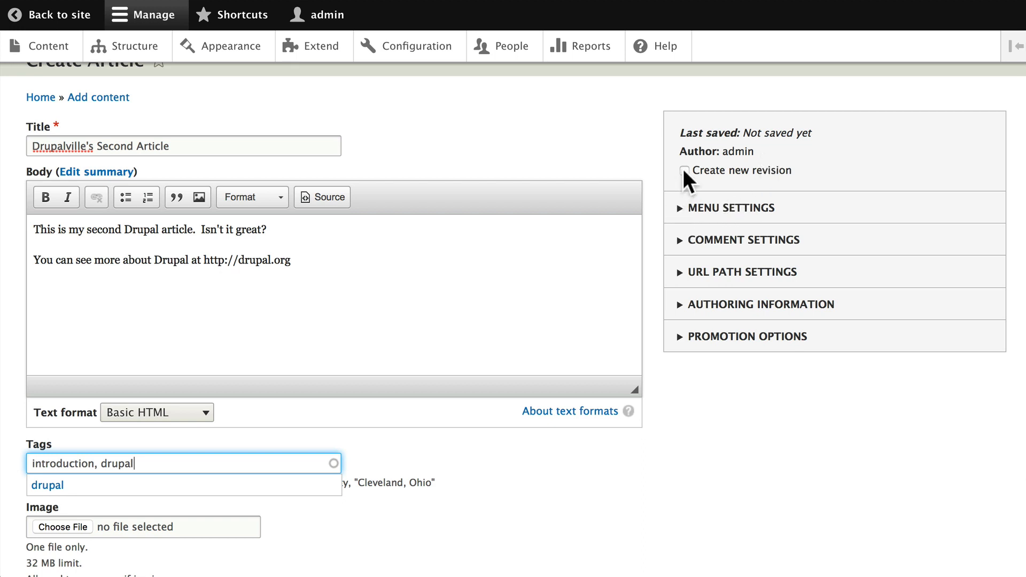
mouse_move(731, 178)
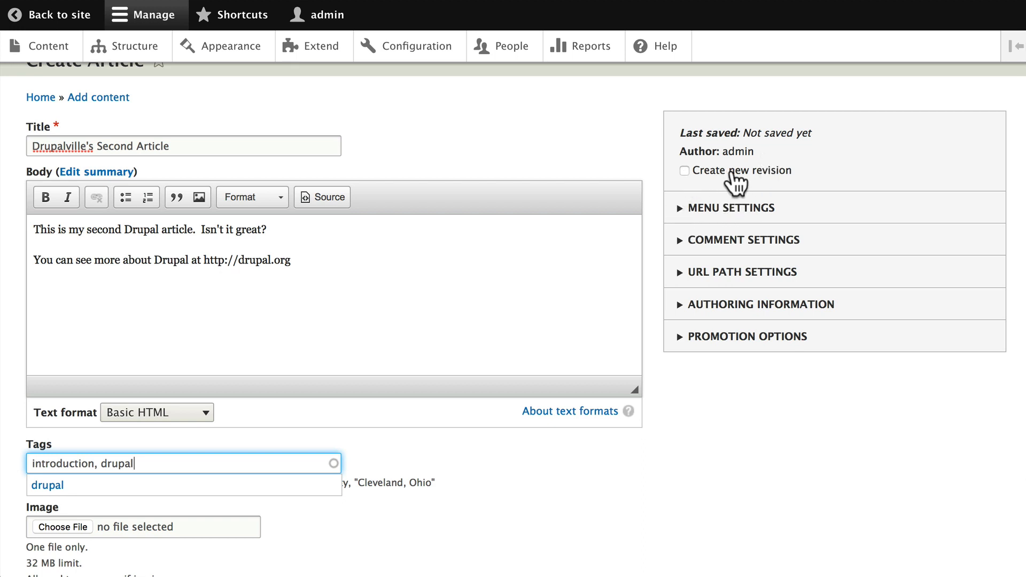
mouse_move(709, 304)
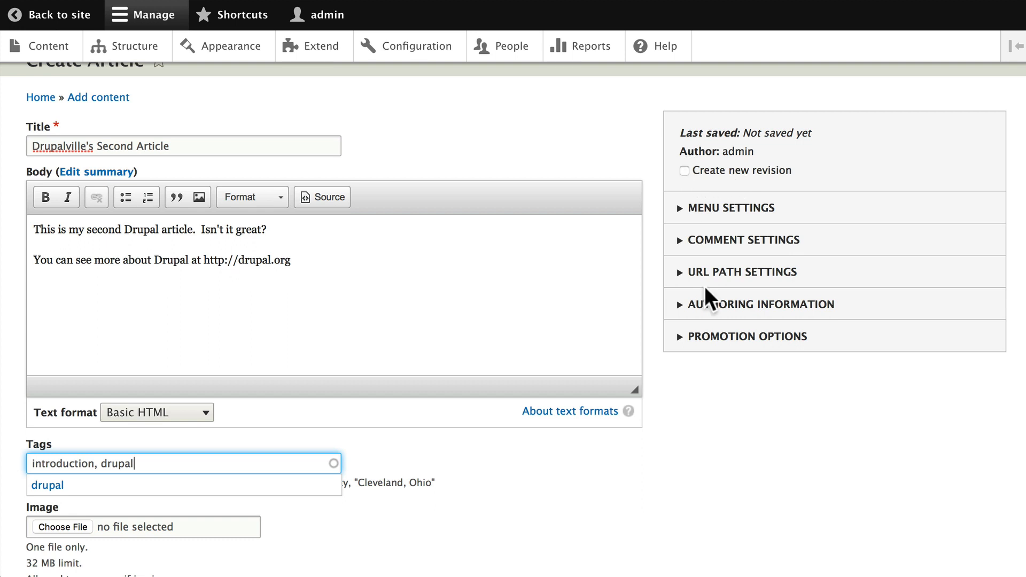
Leave 'Provide a menu link' unchecked in Menu Settings and expand Comment Settings
click(731, 208)
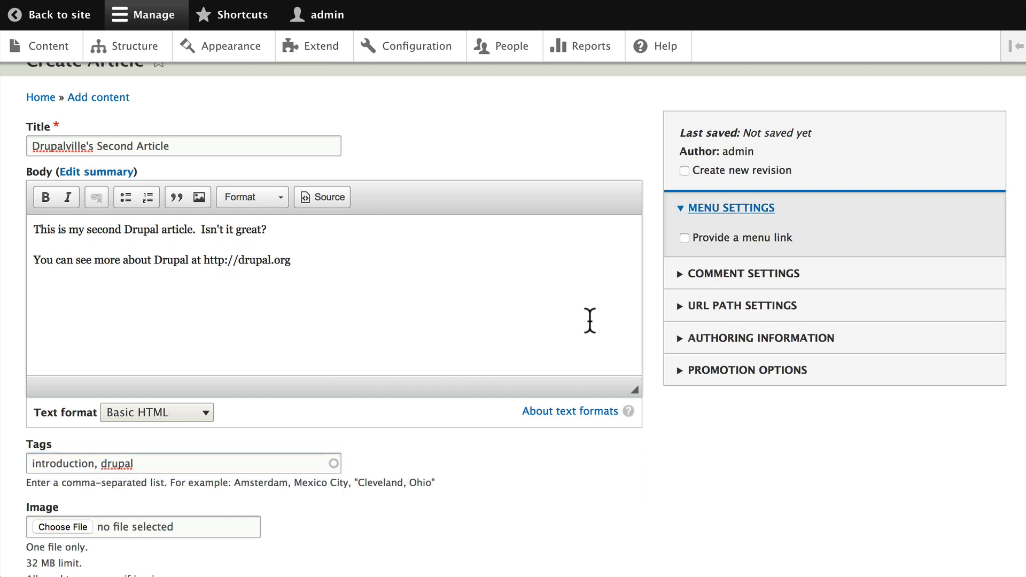
mouse_move(778, 262)
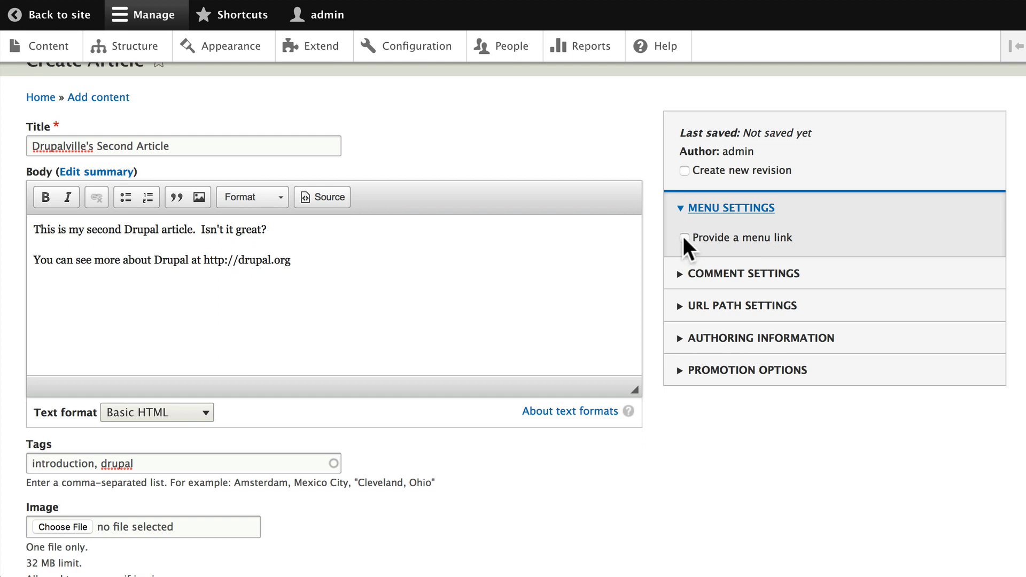
click(684, 237)
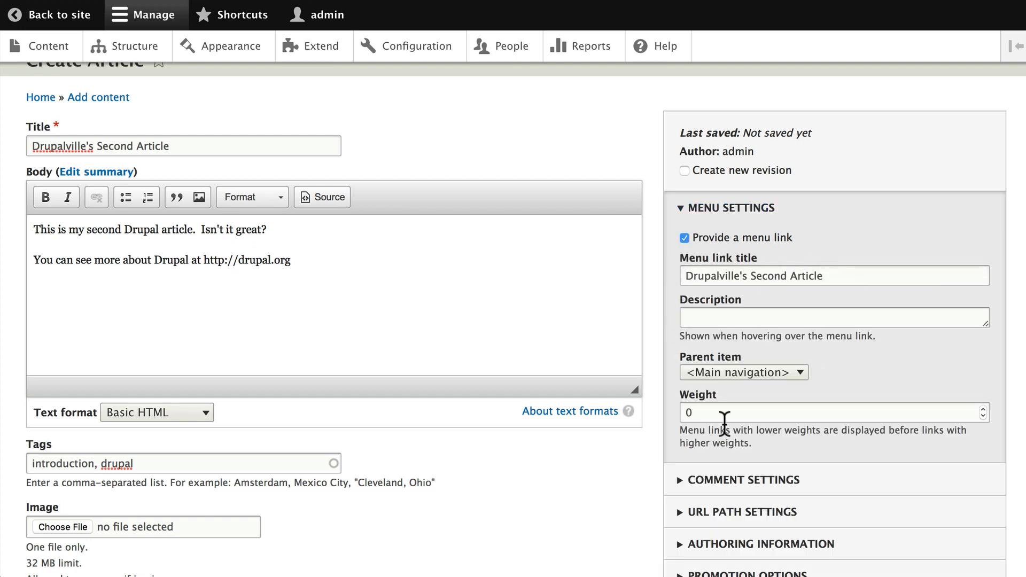
mouse_move(623, 280)
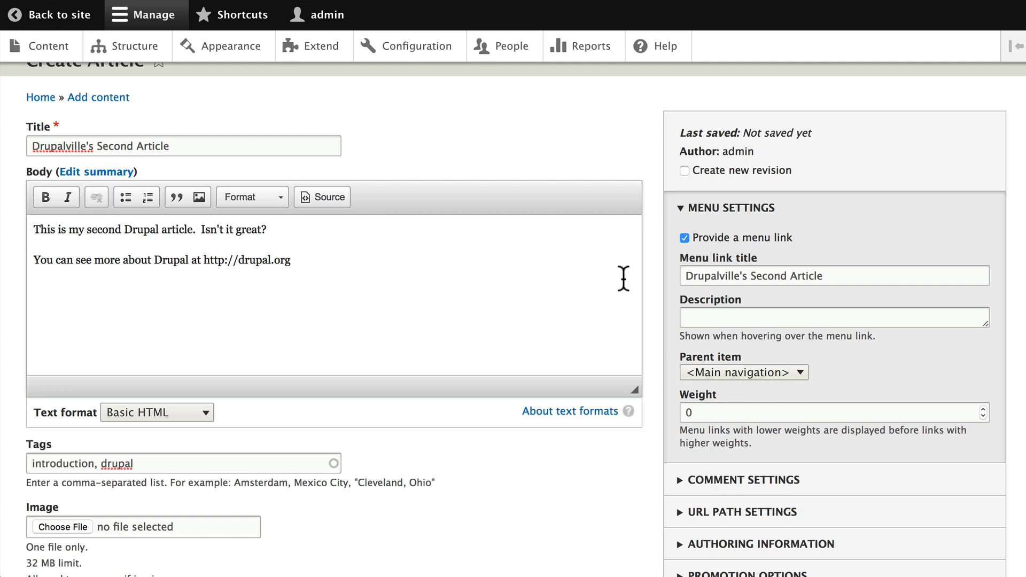
click(684, 237)
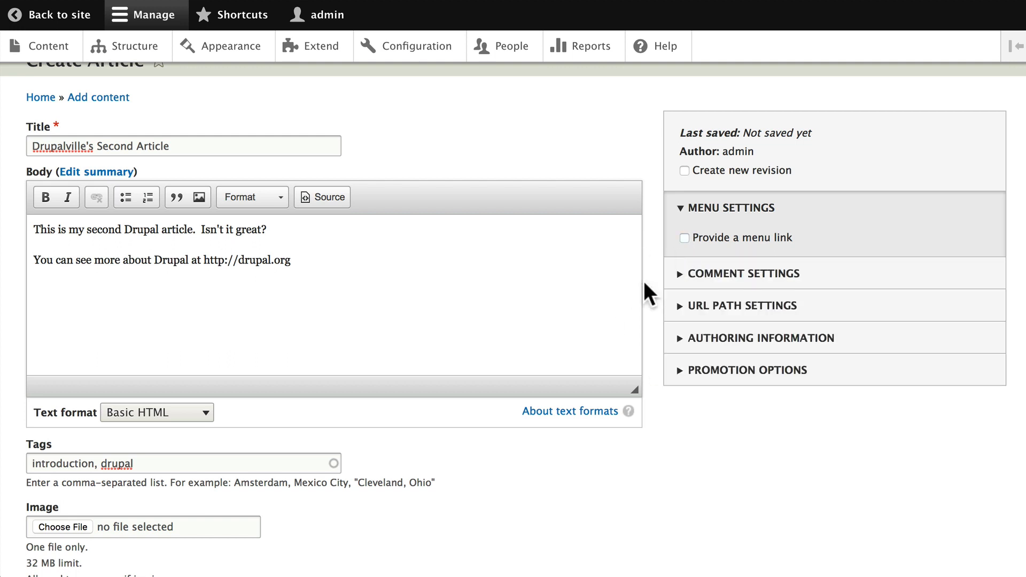
click(744, 273)
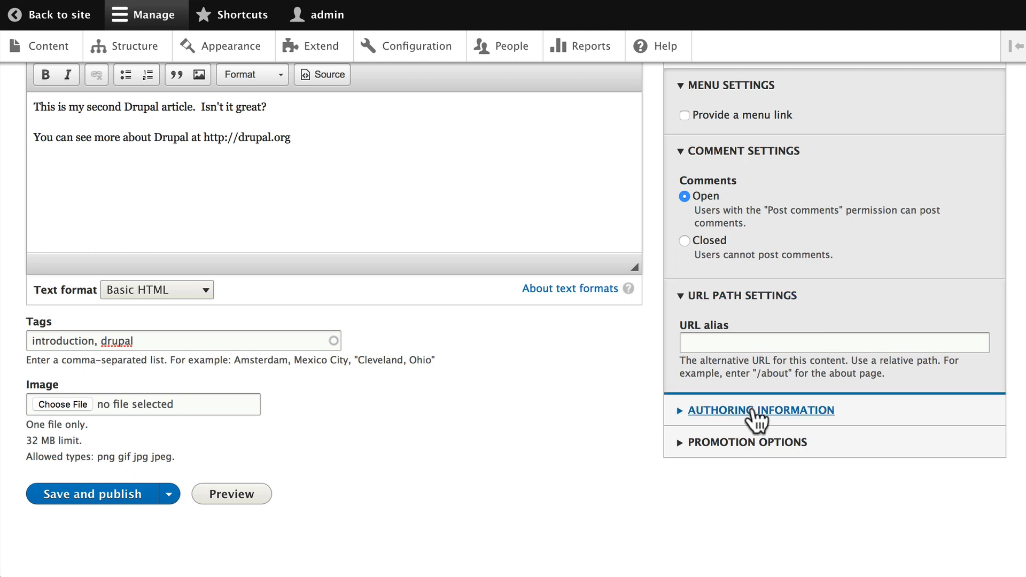
Expand Authoring Information and Promotion Options, confirming Promoted to front page, and reach the save buttons
click(759, 410)
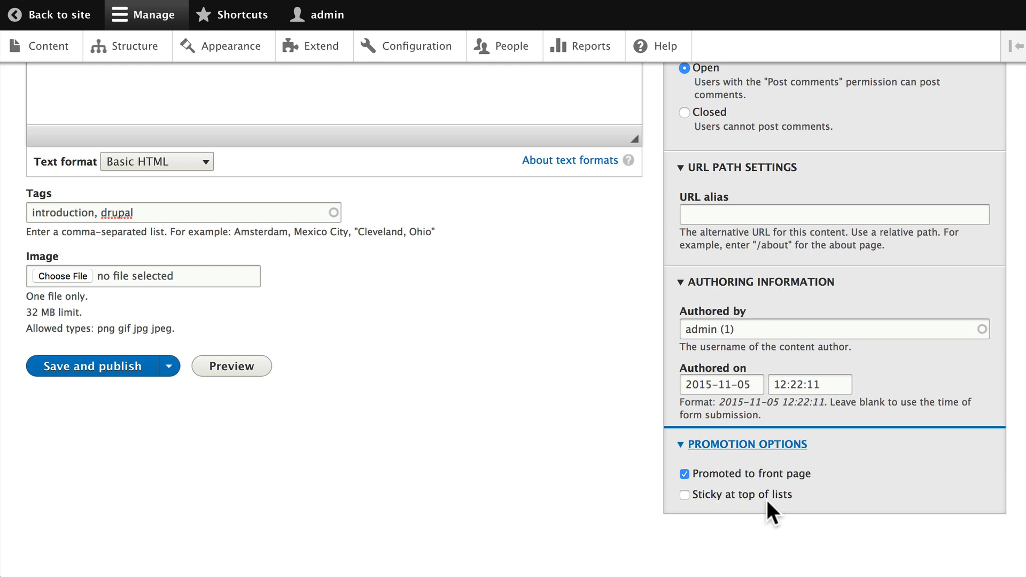
mouse_move(853, 509)
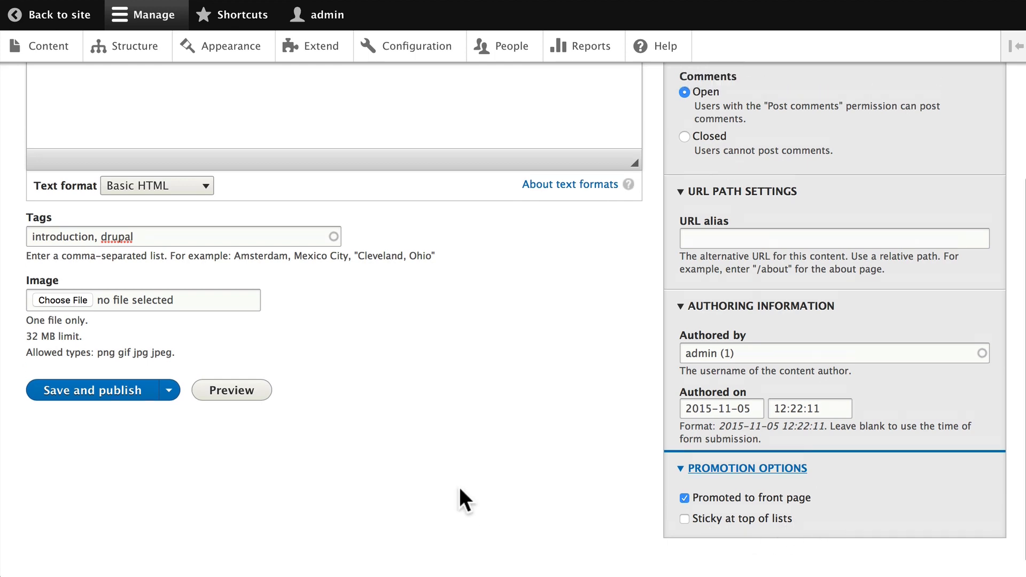
scroll(up, 3)
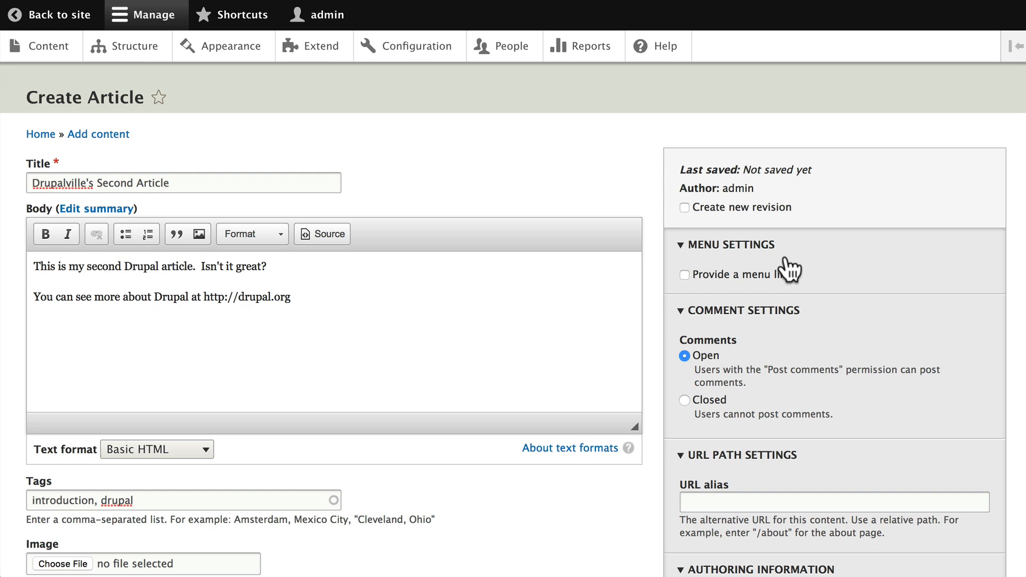
scroll(down, 3)
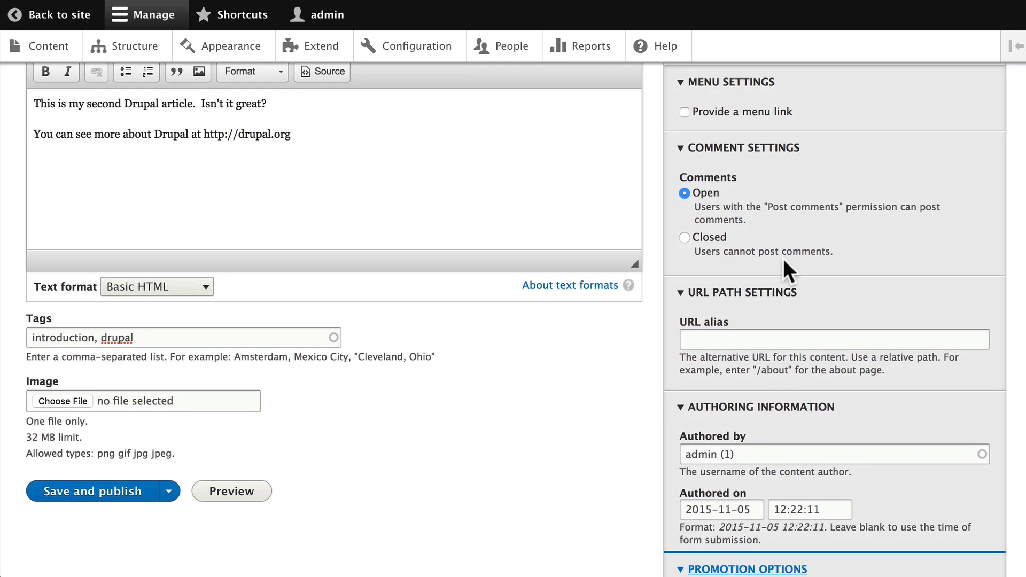
scroll(down, 3)
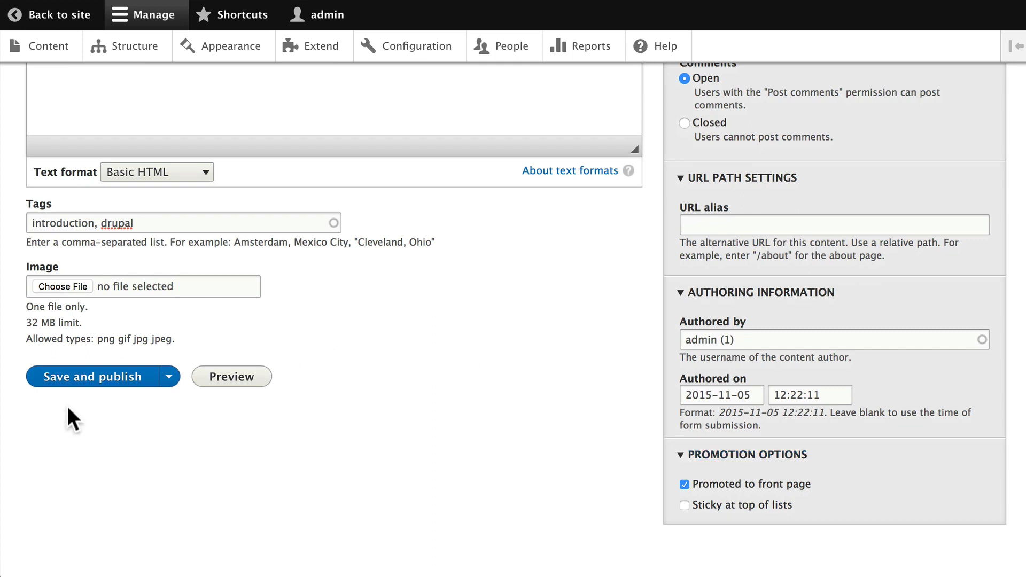
mouse_move(169, 379)
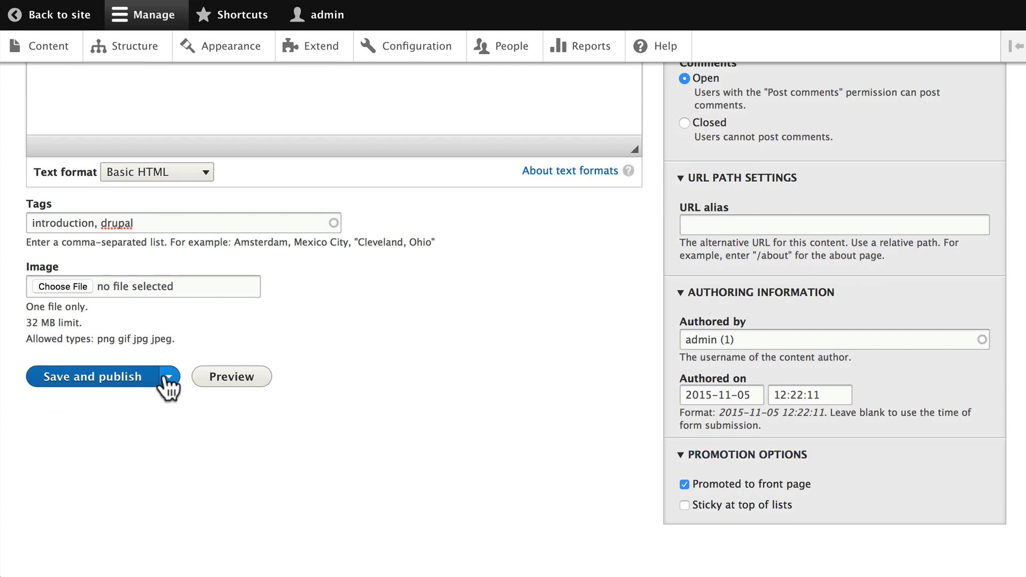
Save and publish the article, showing the 'has been created' confirmation with its body and tags
click(169, 376)
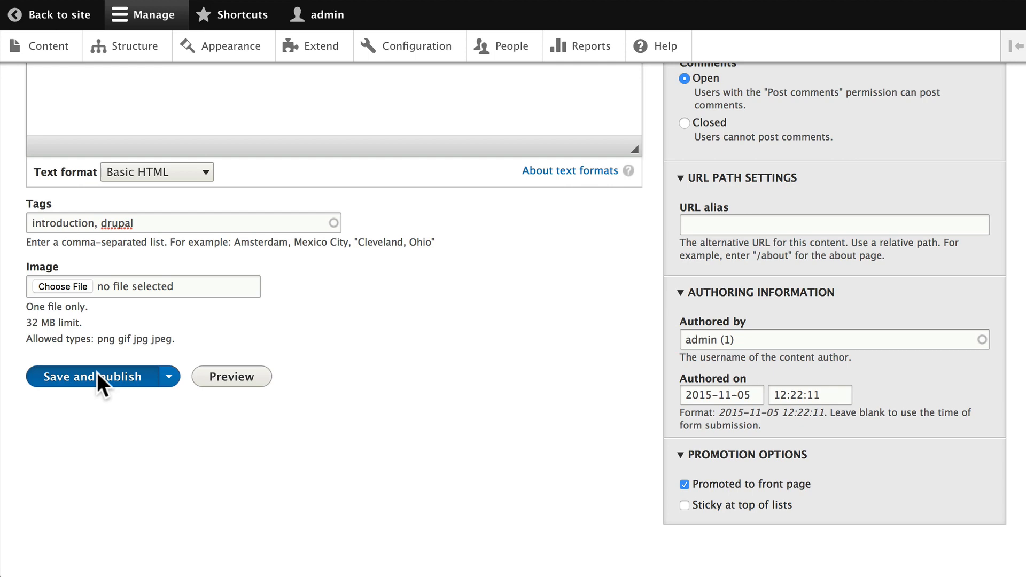
click(88, 376)
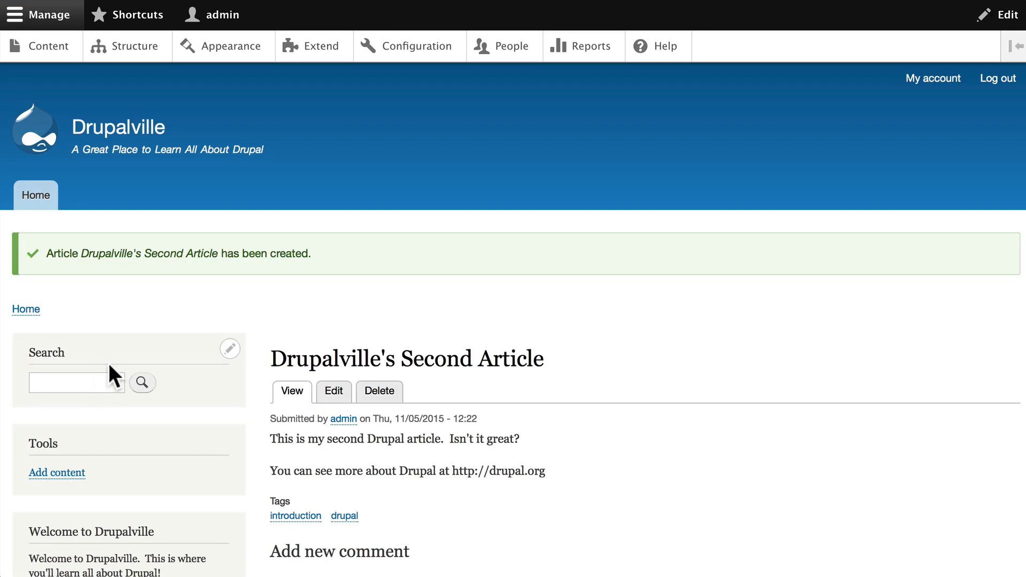
scroll(down, 3)
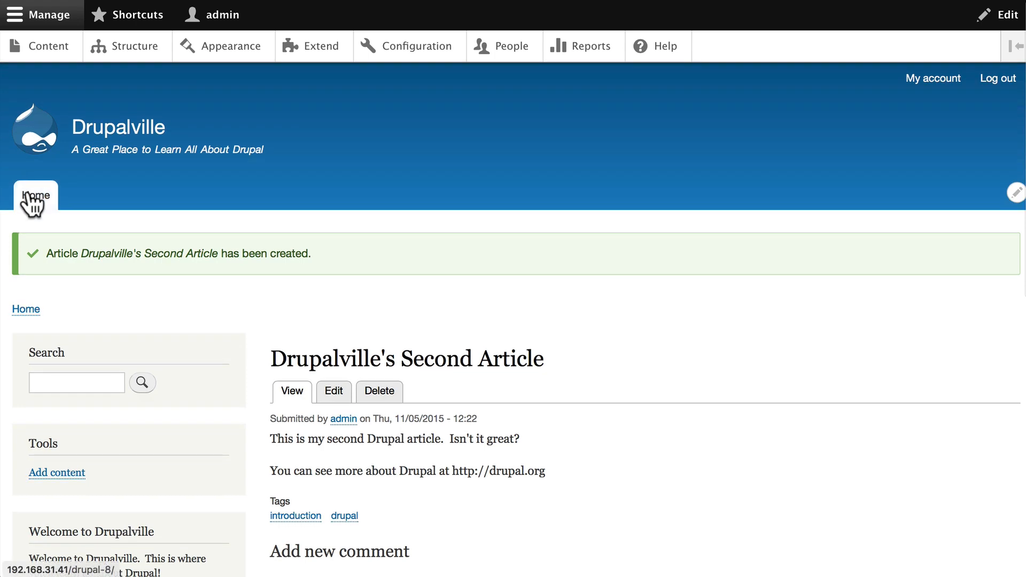
Check the homepage lists the new article, then view everything tagged drupal
click(35, 197)
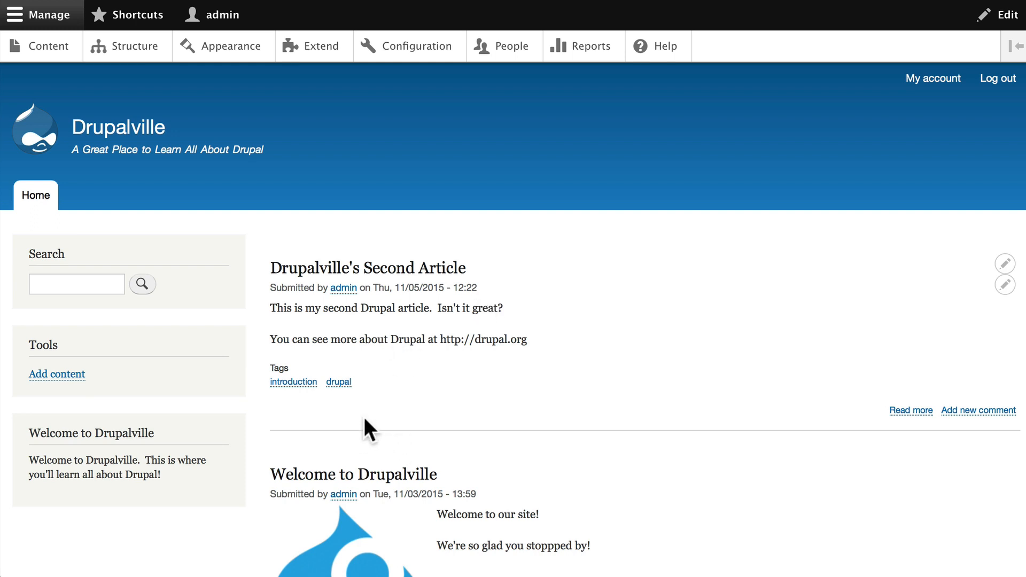
mouse_move(371, 426)
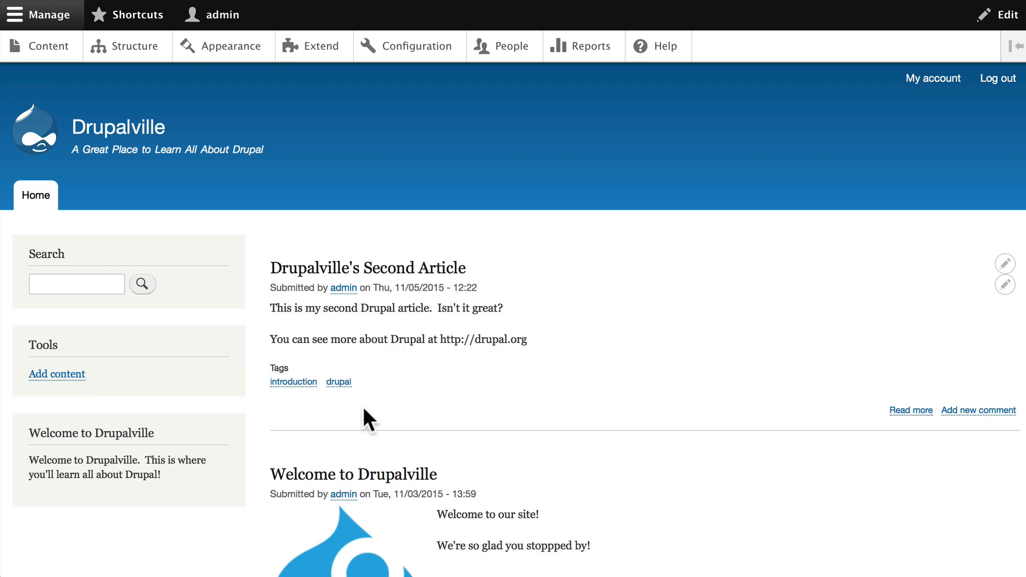
mouse_move(887, 426)
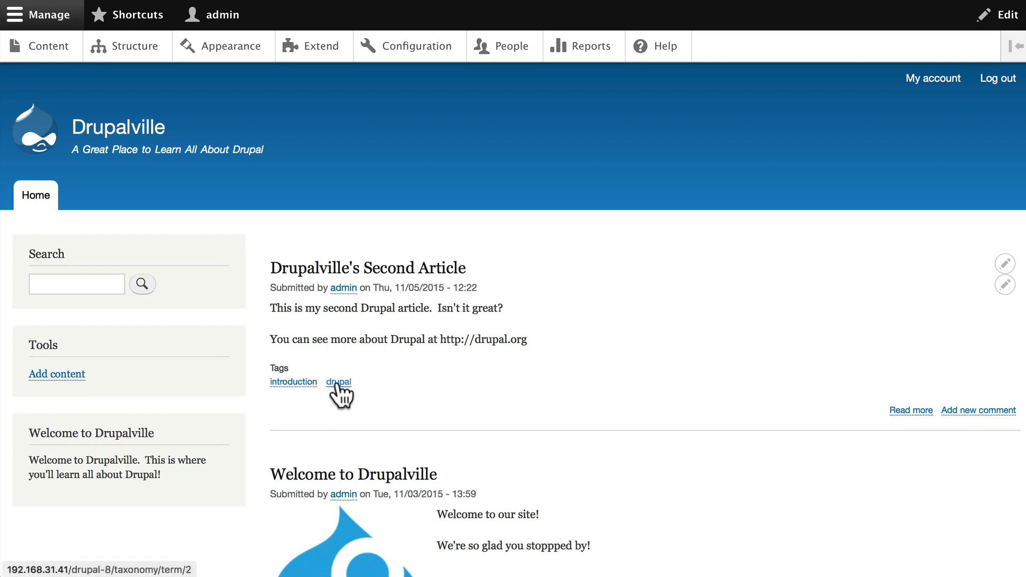
scroll(down, 3)
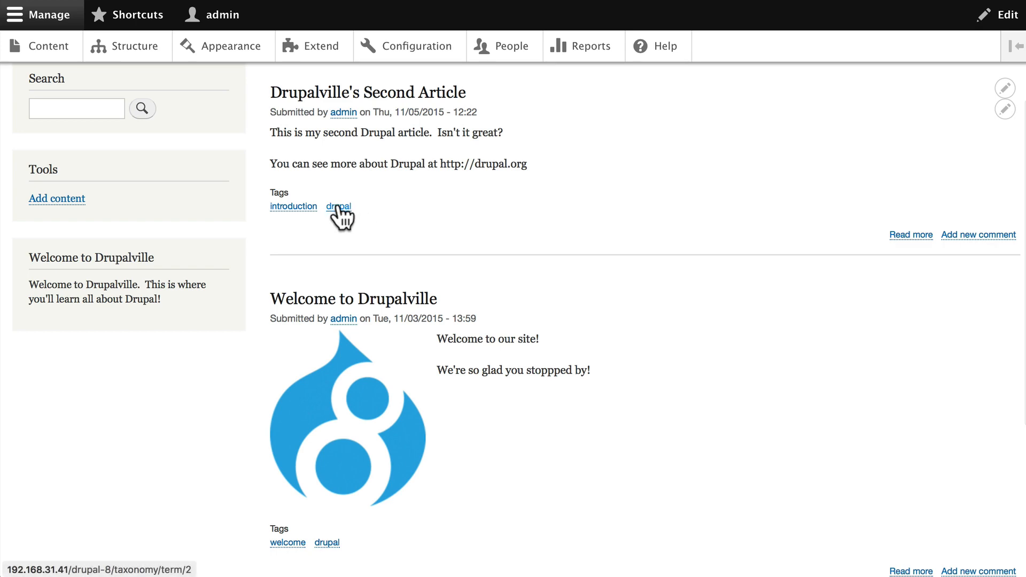
click(338, 207)
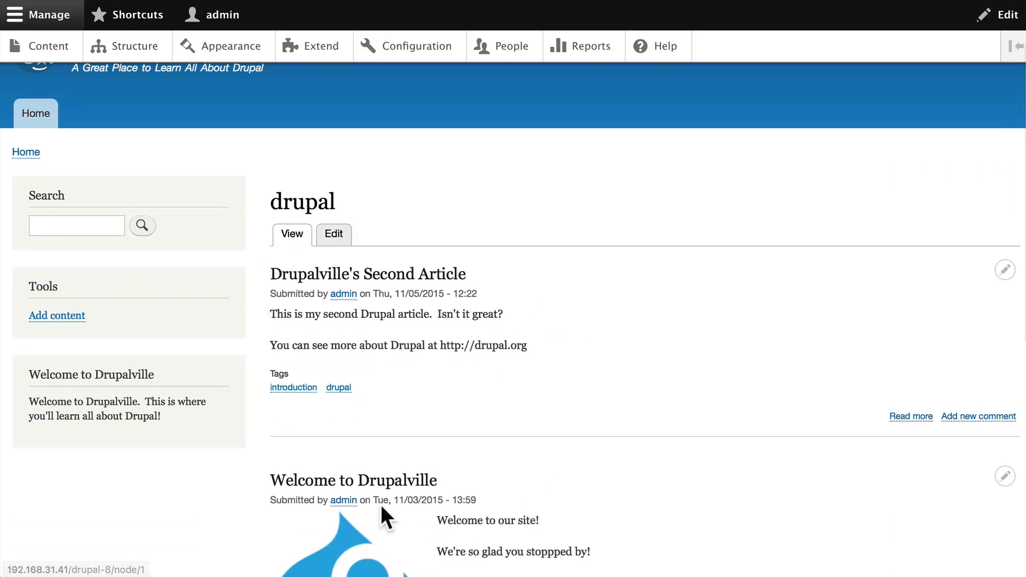
scroll(down, 3)
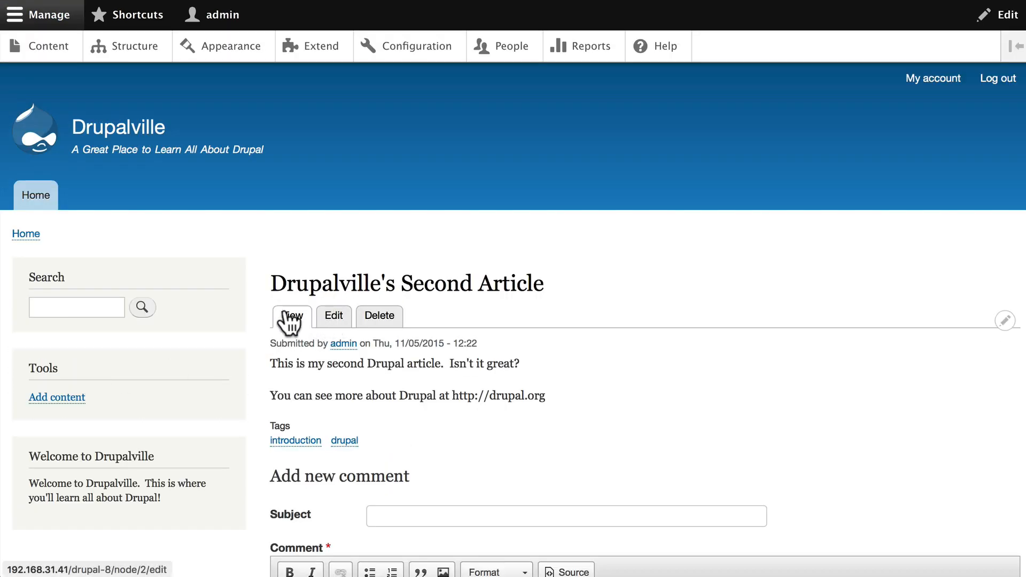
Open Drupalville's Second Article in its edit form with body and tags shown
click(334, 316)
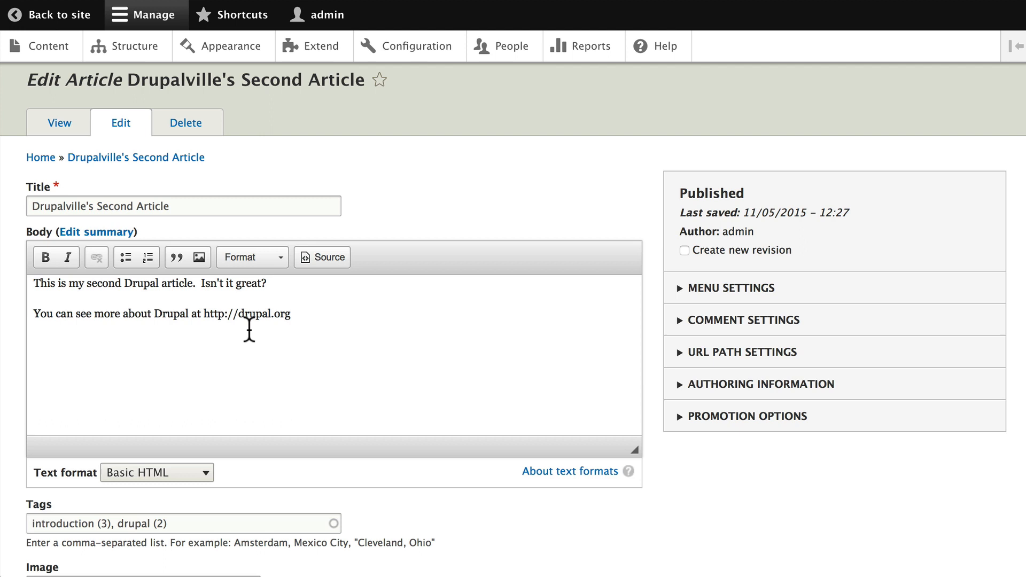
mouse_move(210, 363)
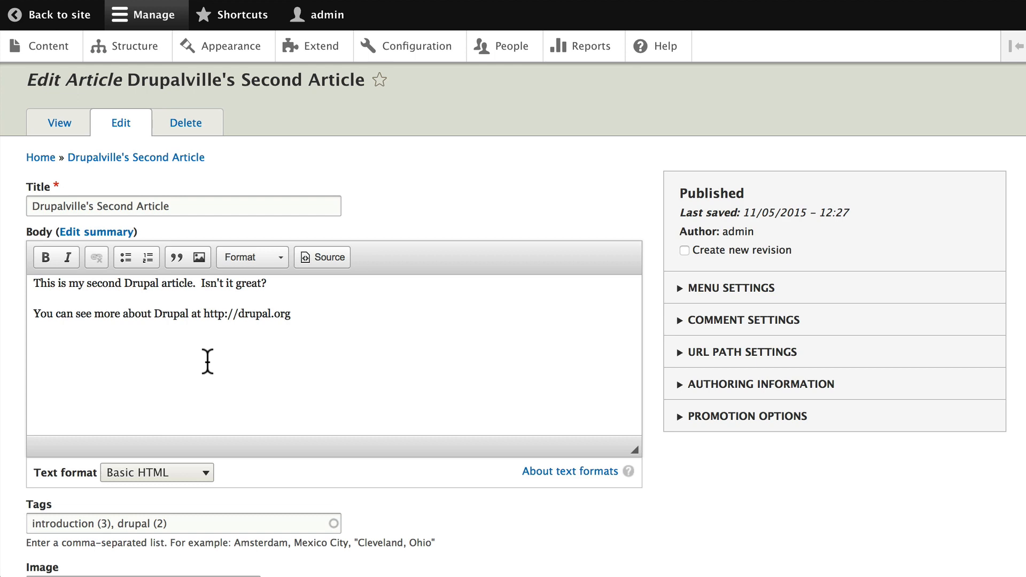
mouse_move(186, 368)
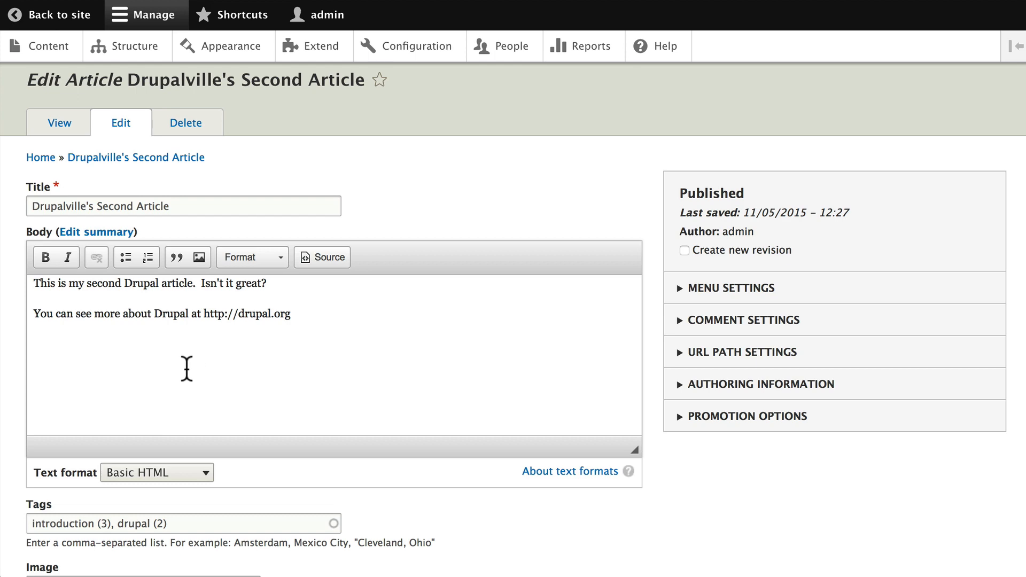